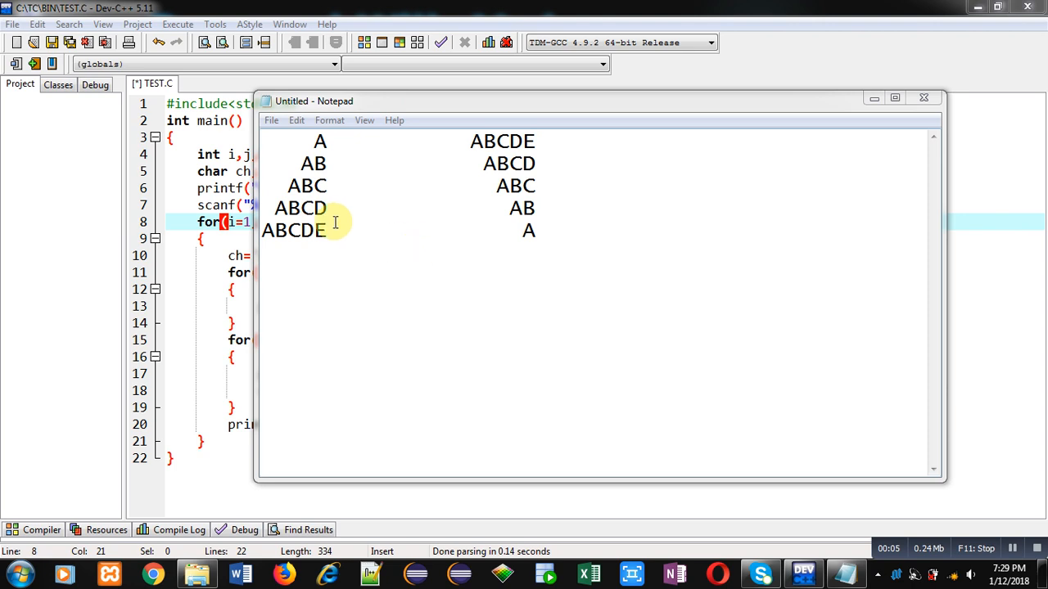
mouse_move(497, 233)
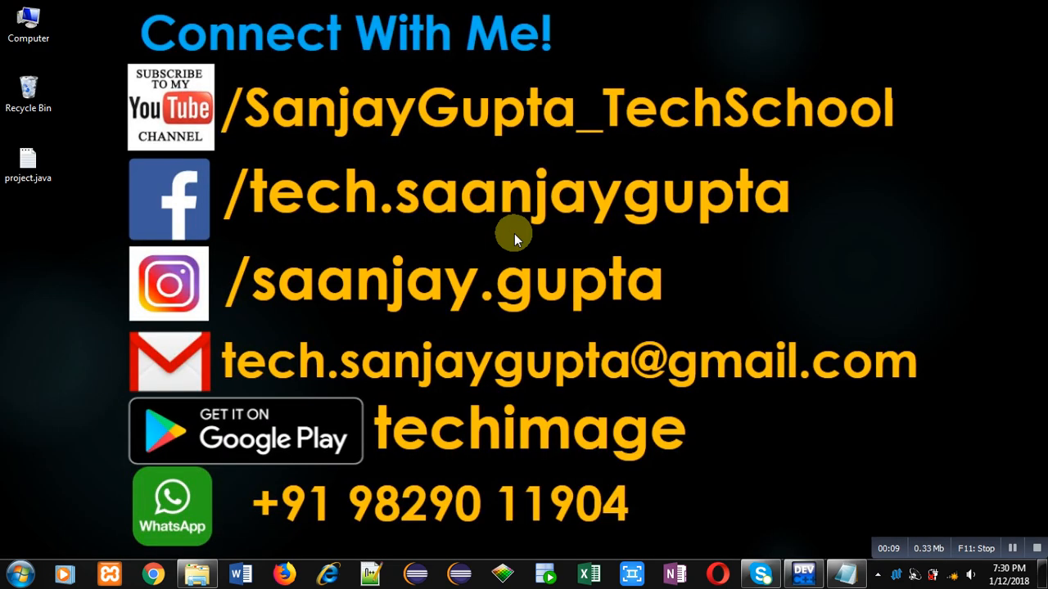
mouse_move(645, 295)
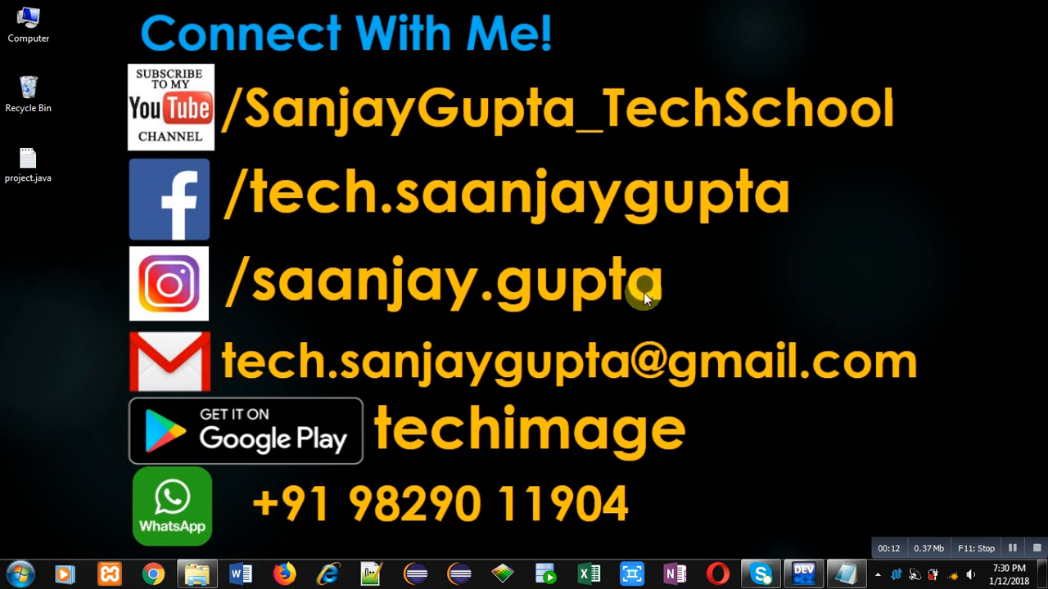
mouse_move(331, 160)
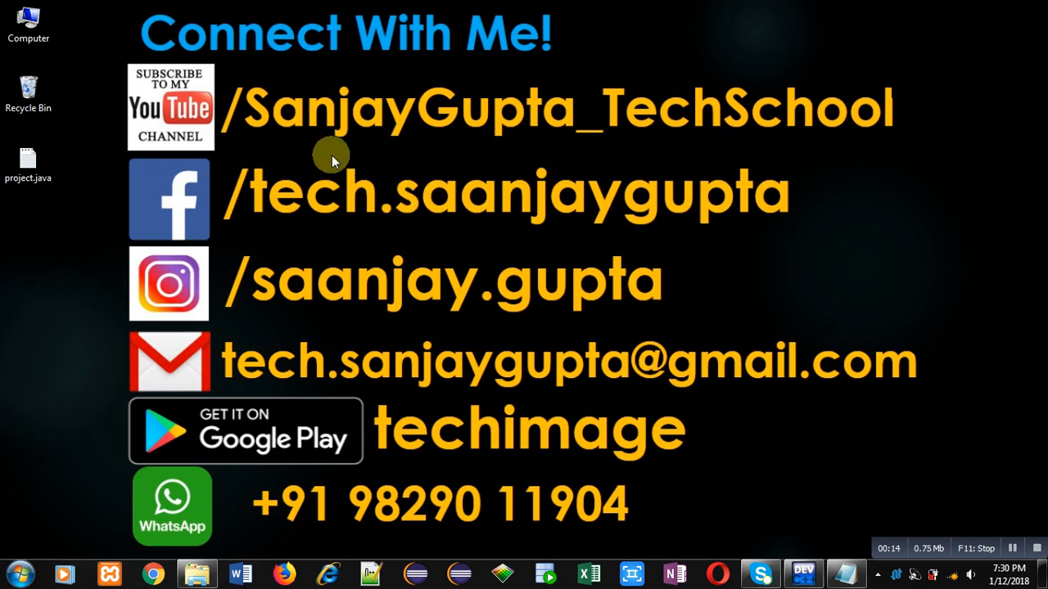
mouse_move(229, 162)
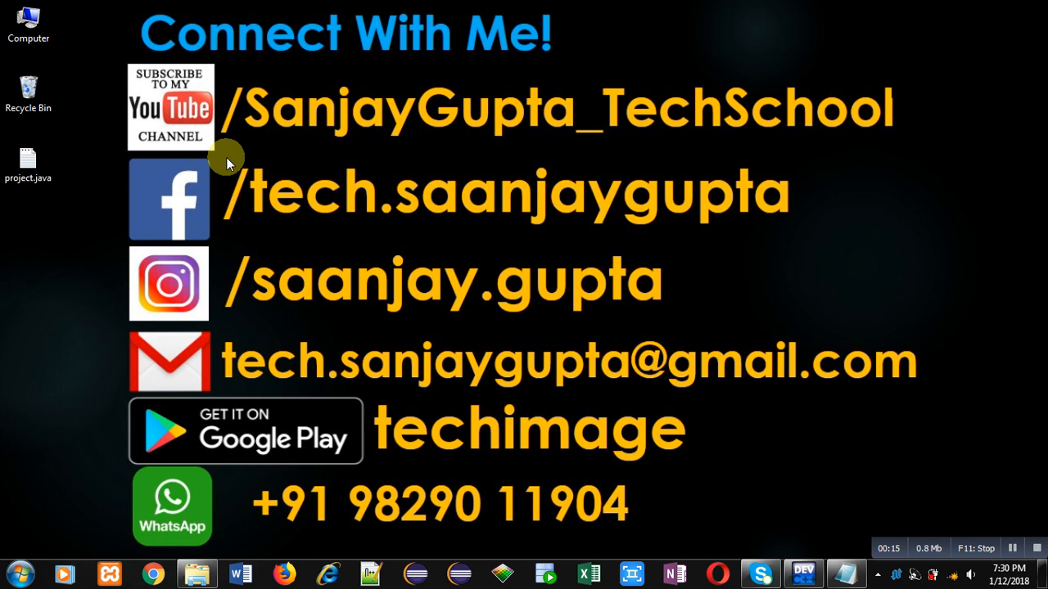
mouse_move(354, 179)
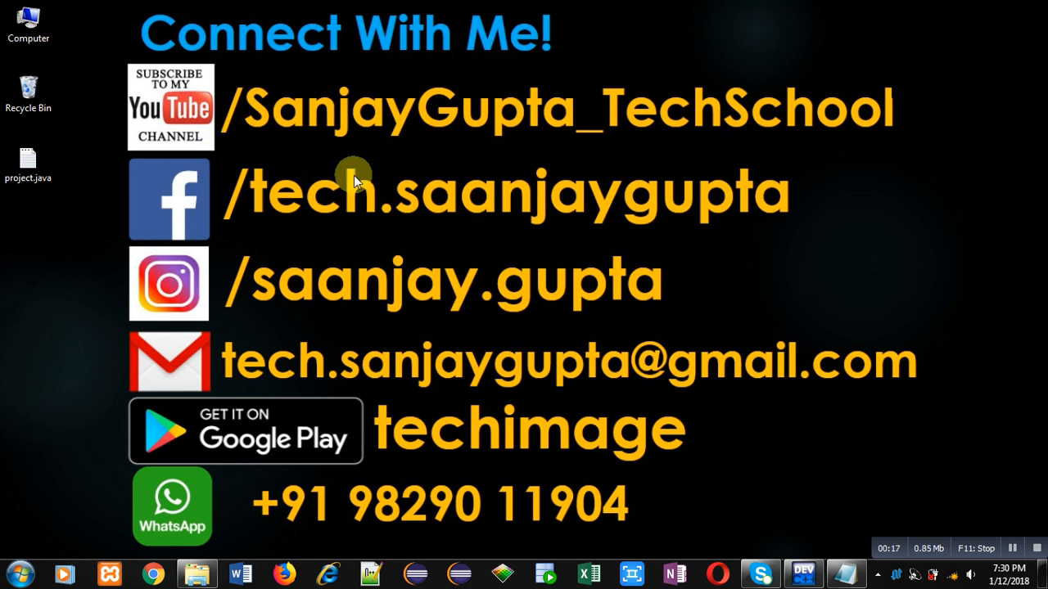
mouse_move(583, 375)
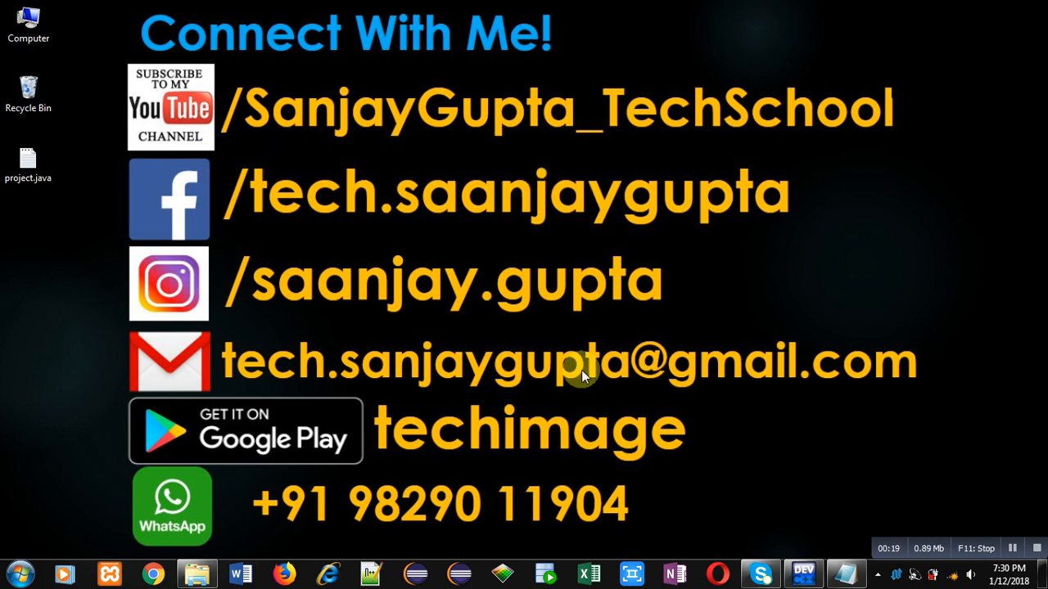
mouse_move(536, 457)
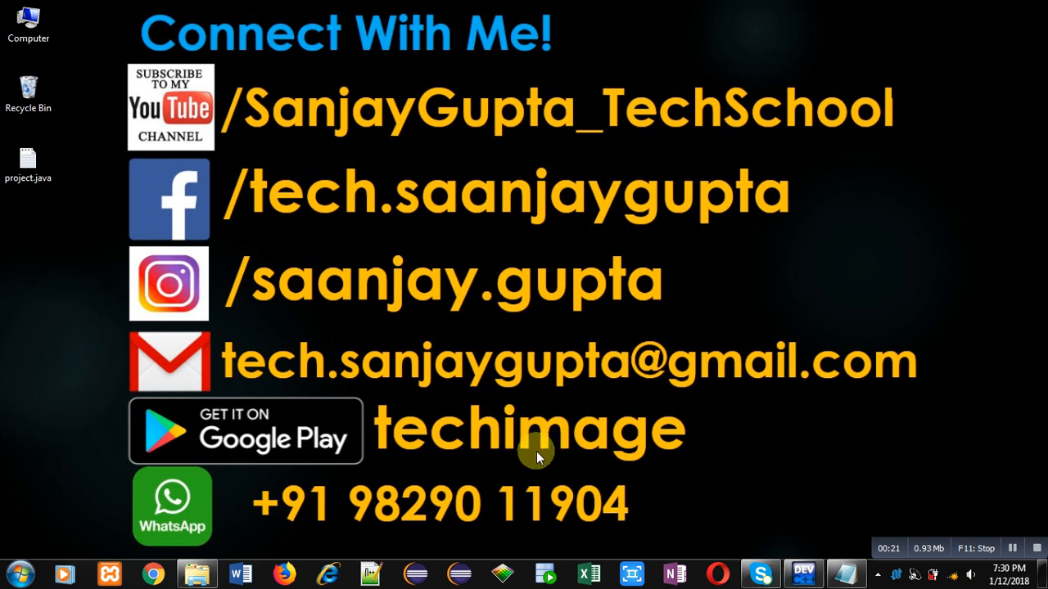
mouse_move(782, 474)
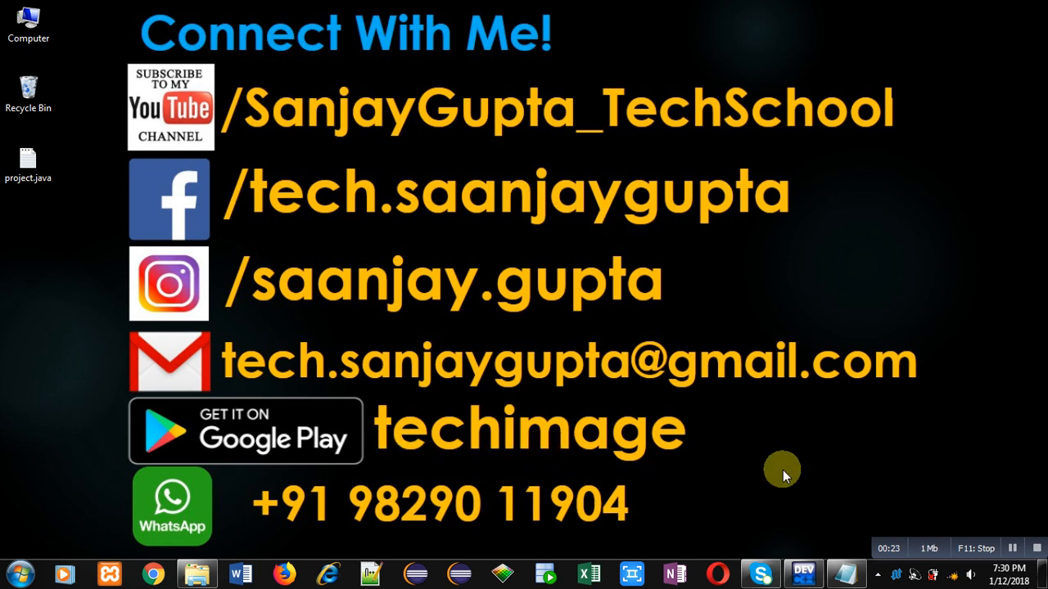
Type a dashed right-aligned triangle in Notepad: ----A, ---AB, --ABC, -ABCD, ABCDE.
click(804, 573)
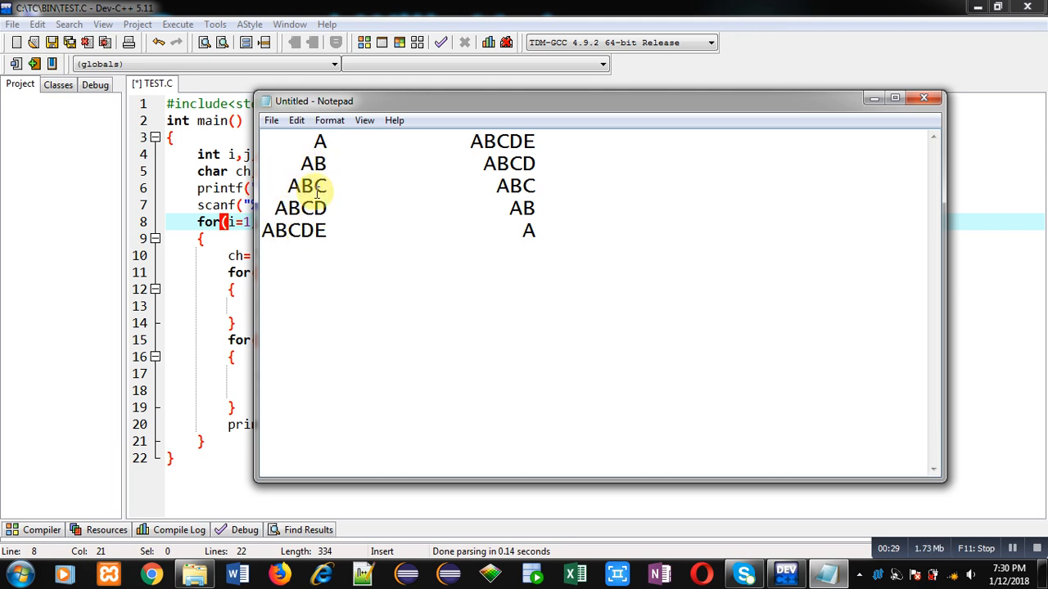
text(---)
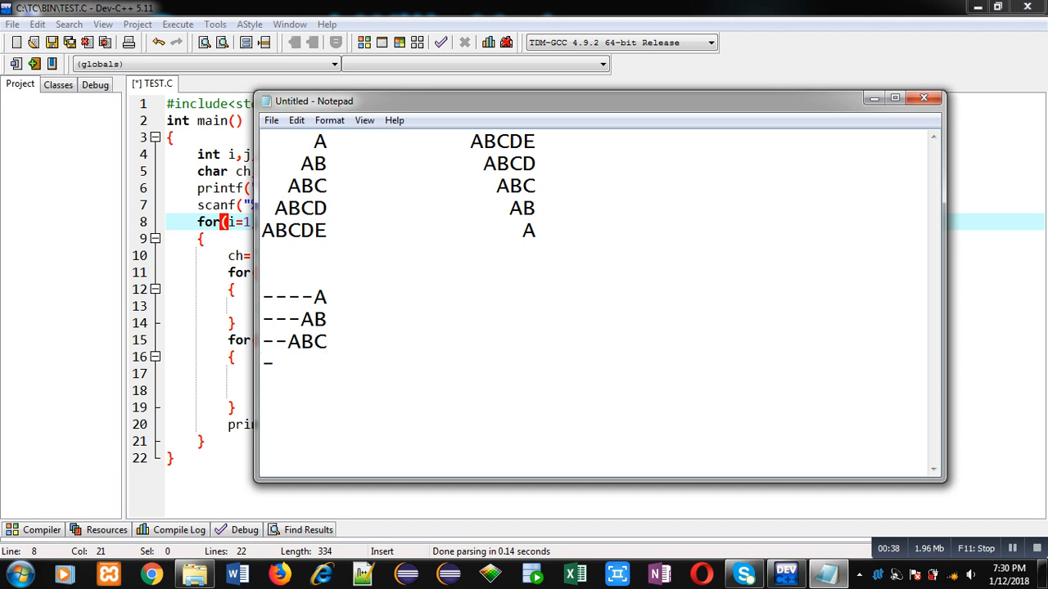
text(ABCD)
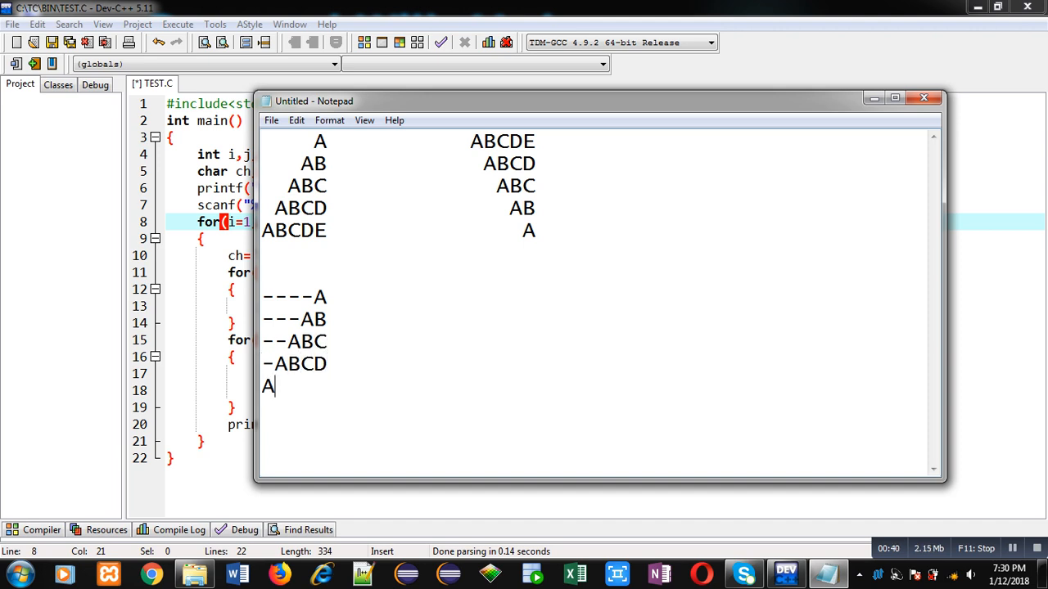
text(BCDE)
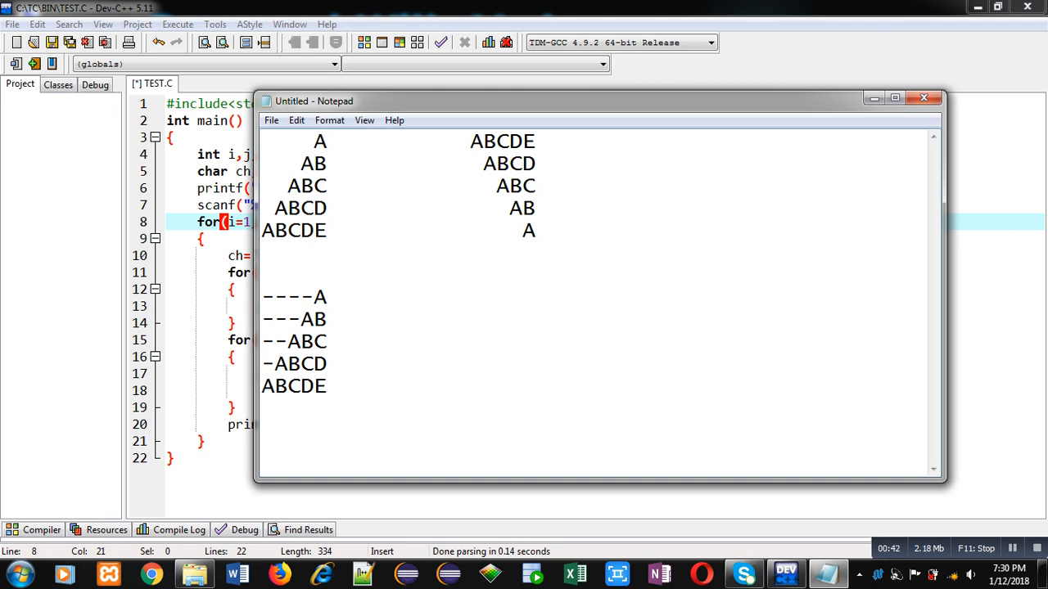
mouse_move(340, 297)
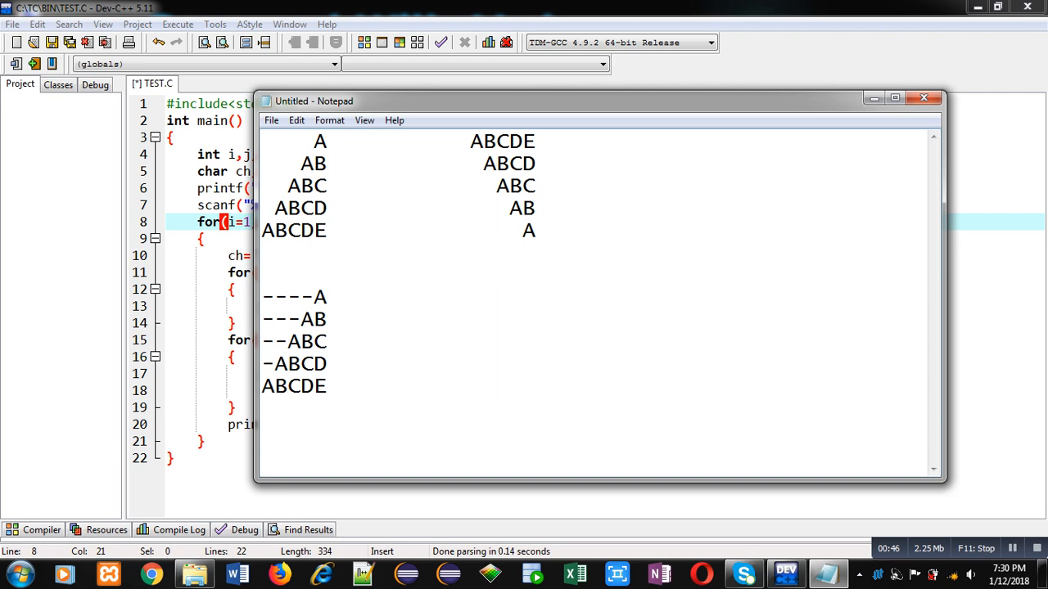
Add 'spaces' and 'letters' headings, listing 4,3,2,1,0 and 1,2,3,4,5 per row.
text(spaces)
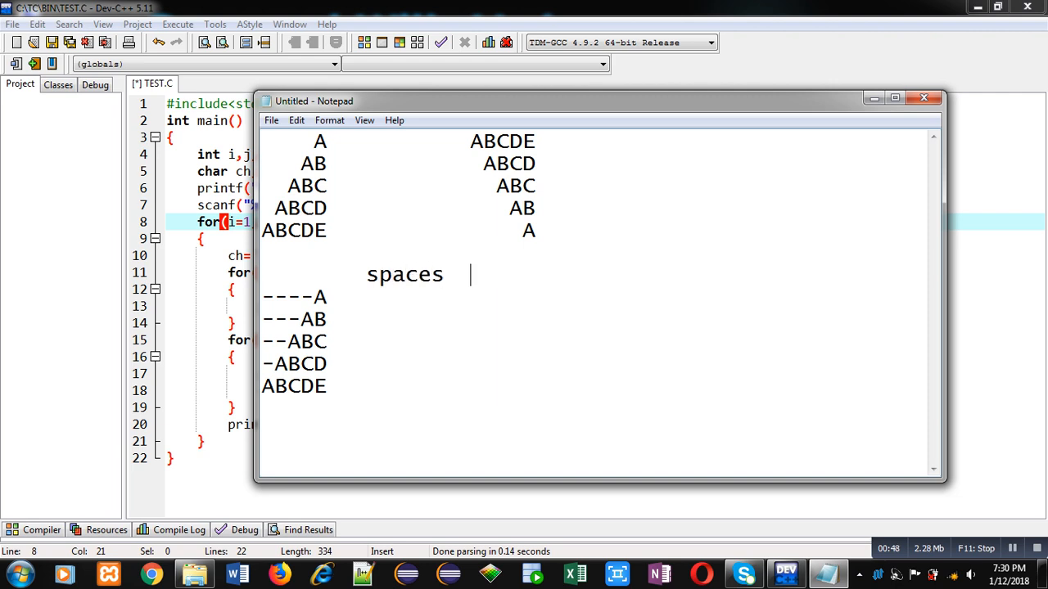
text(letters)
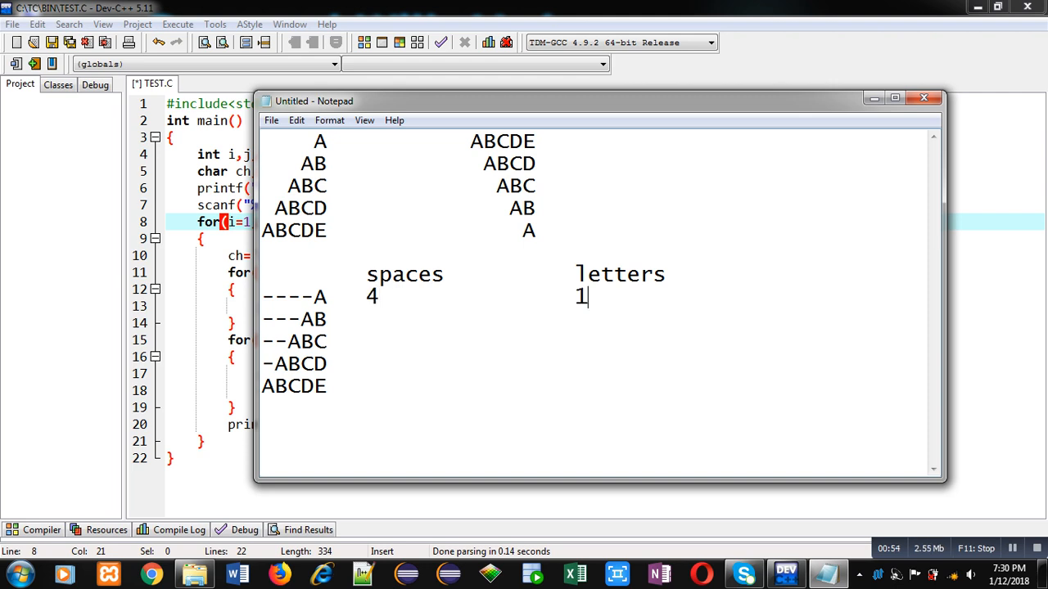
mouse_move(360, 262)
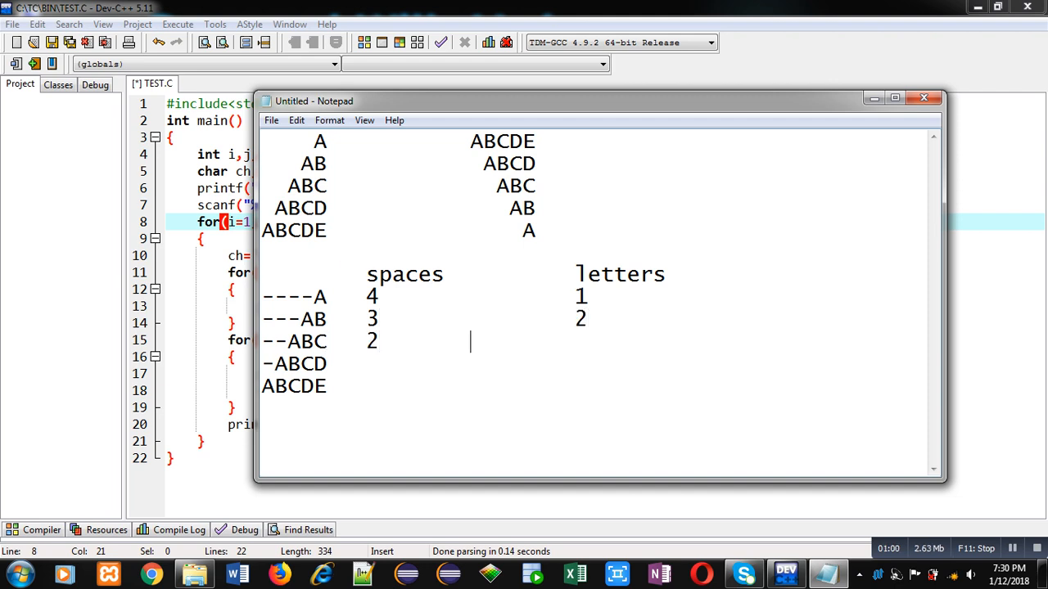
text(3)
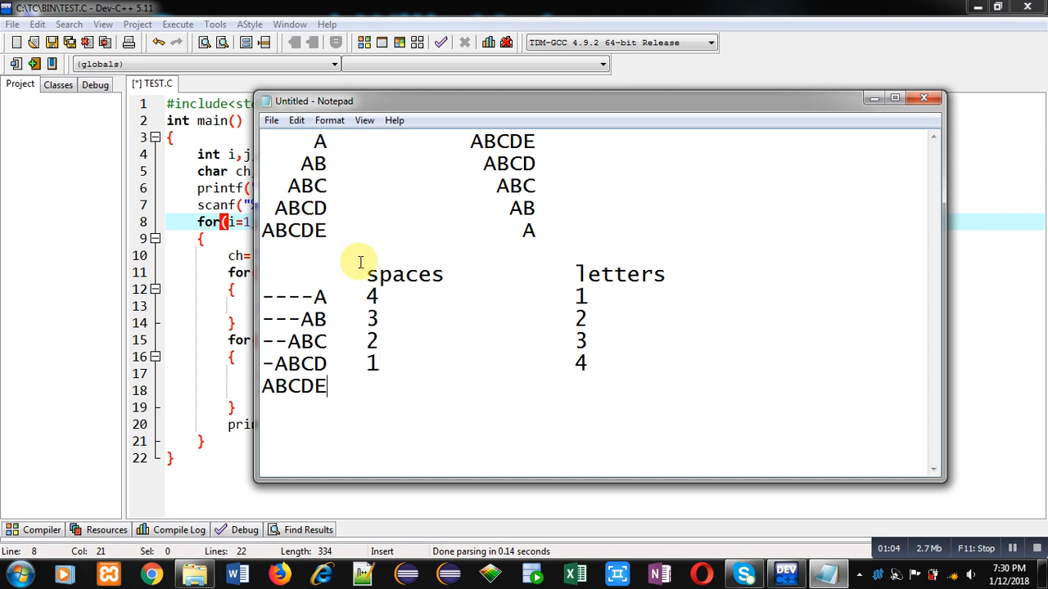
text(0               5)
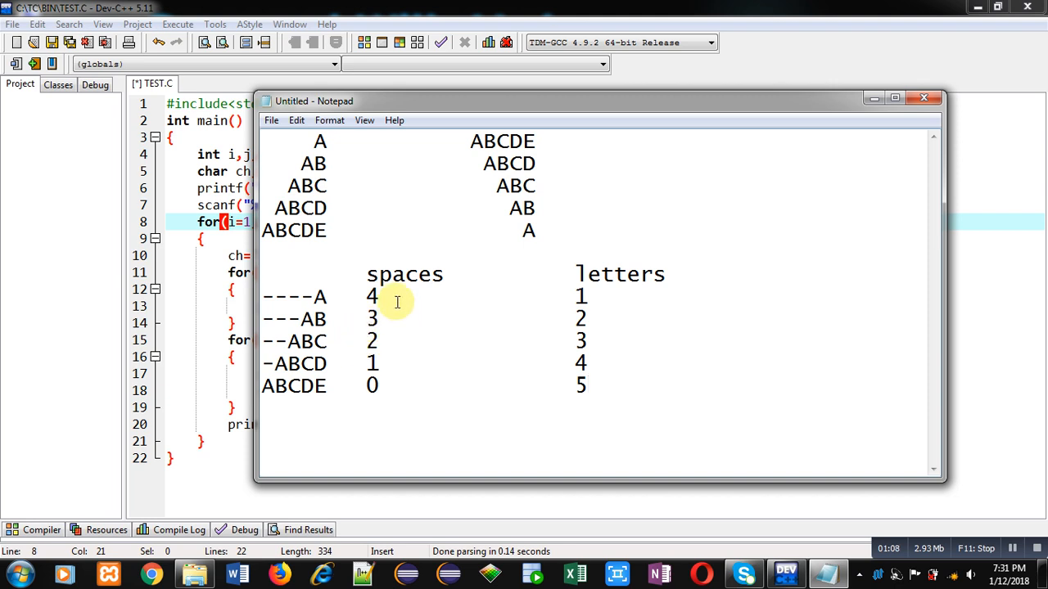
mouse_move(401, 282)
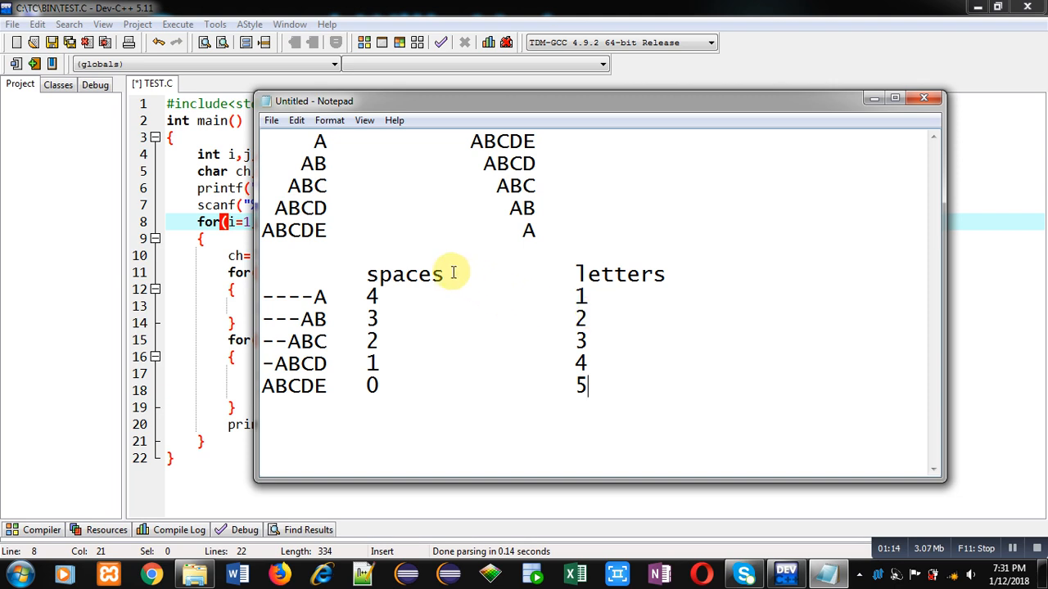
Append '(n-i)' to the spaces heading and '(i)' to the letters heading.
text((n)
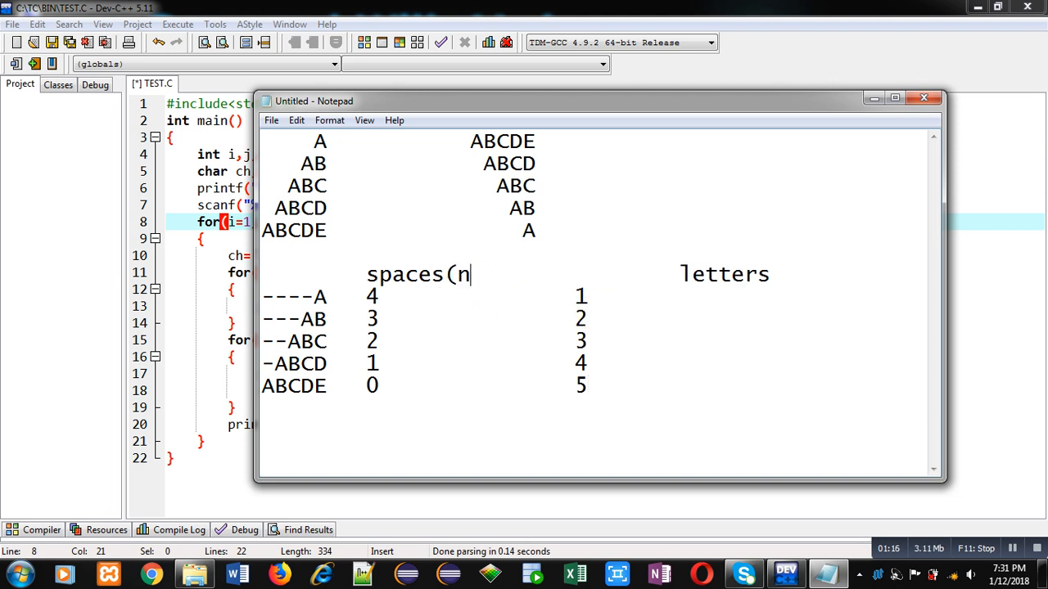
text(-i))
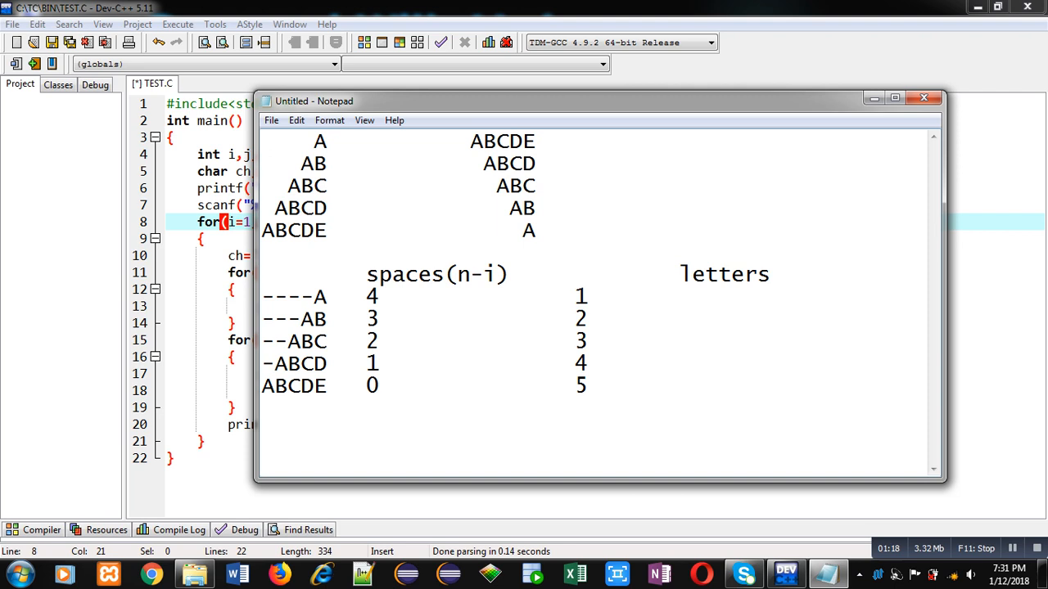
click(667, 273)
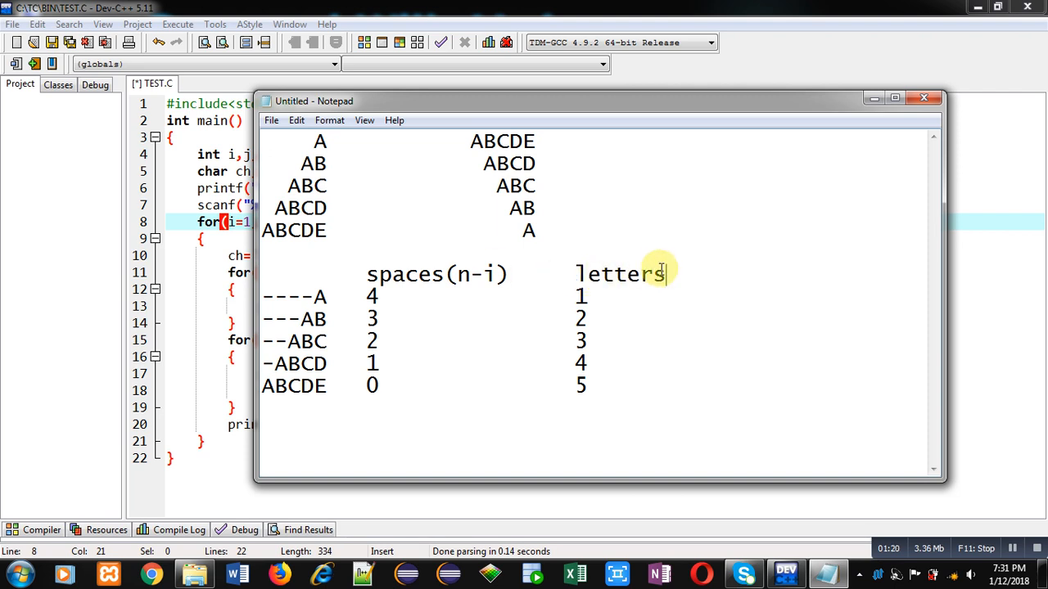
text((i))
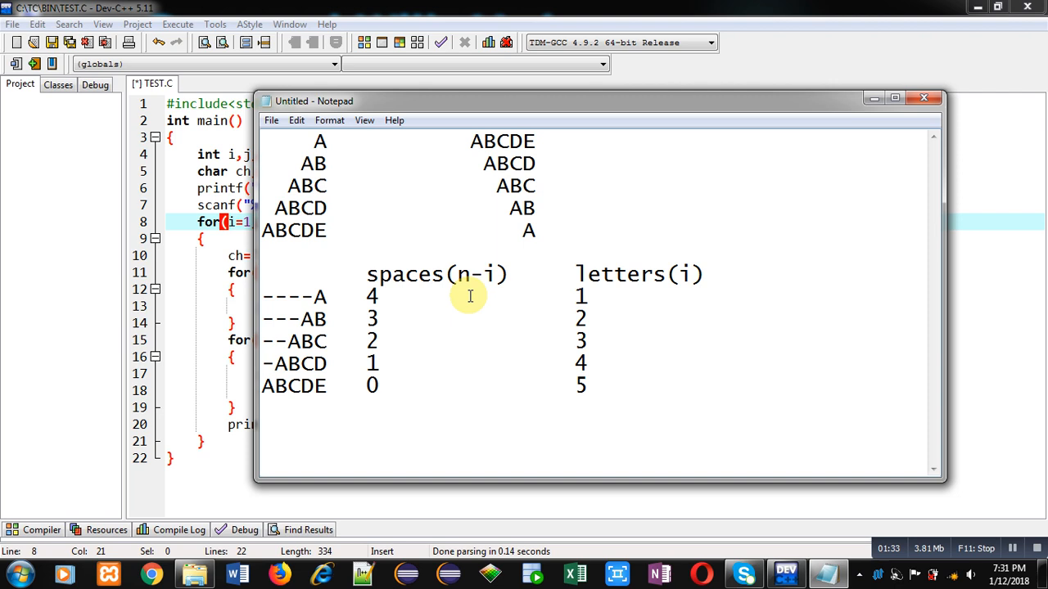
mouse_move(491, 285)
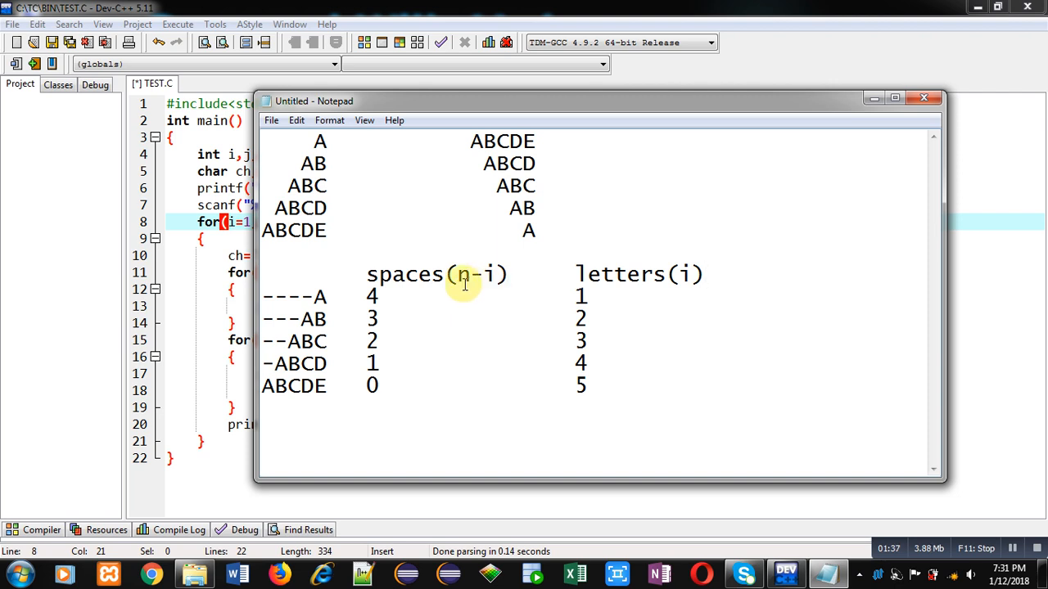
mouse_move(396, 298)
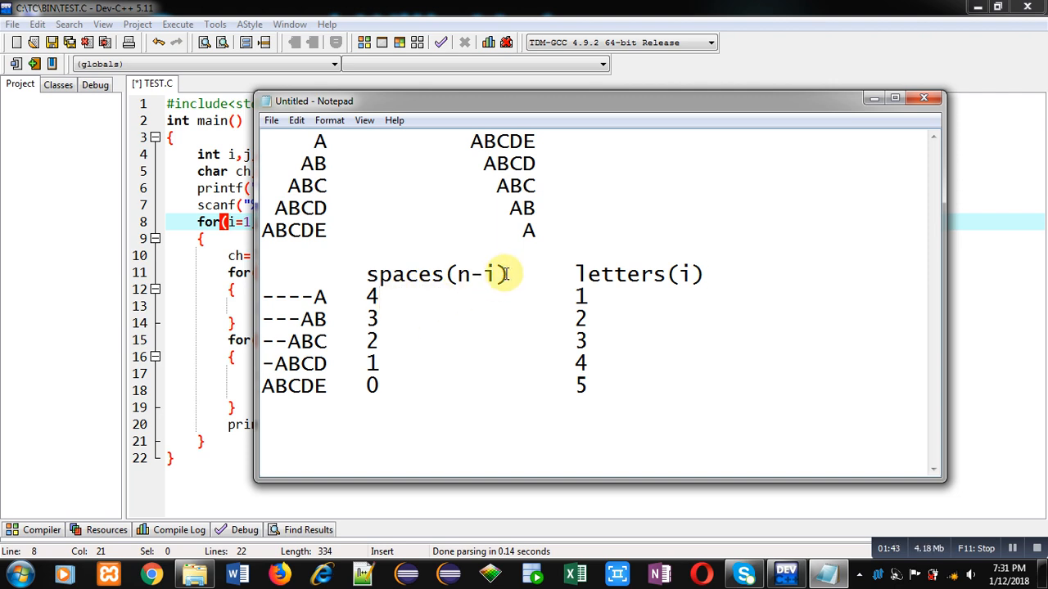
mouse_move(389, 326)
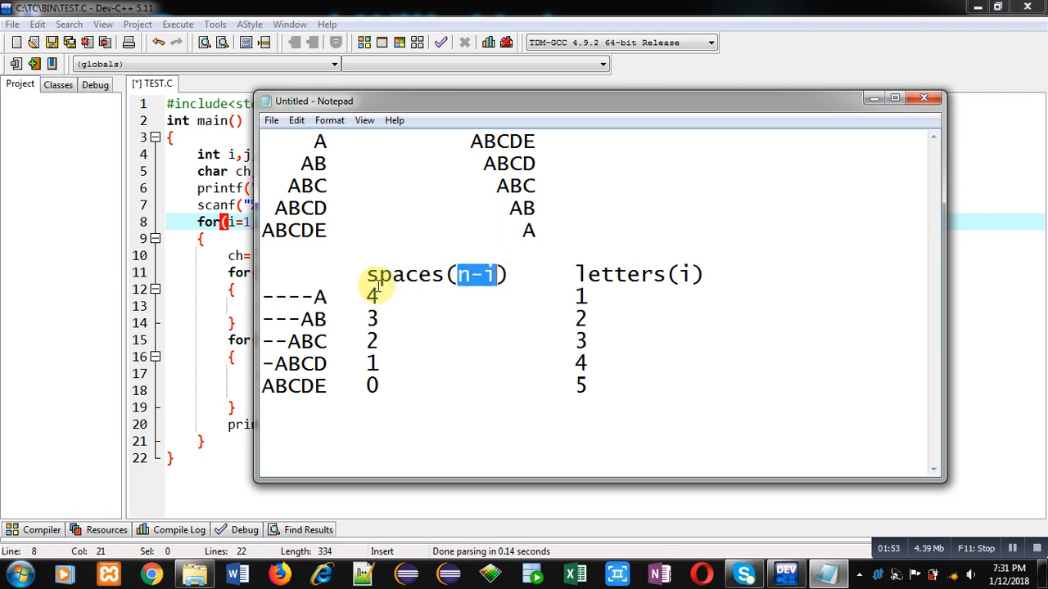
mouse_move(385, 387)
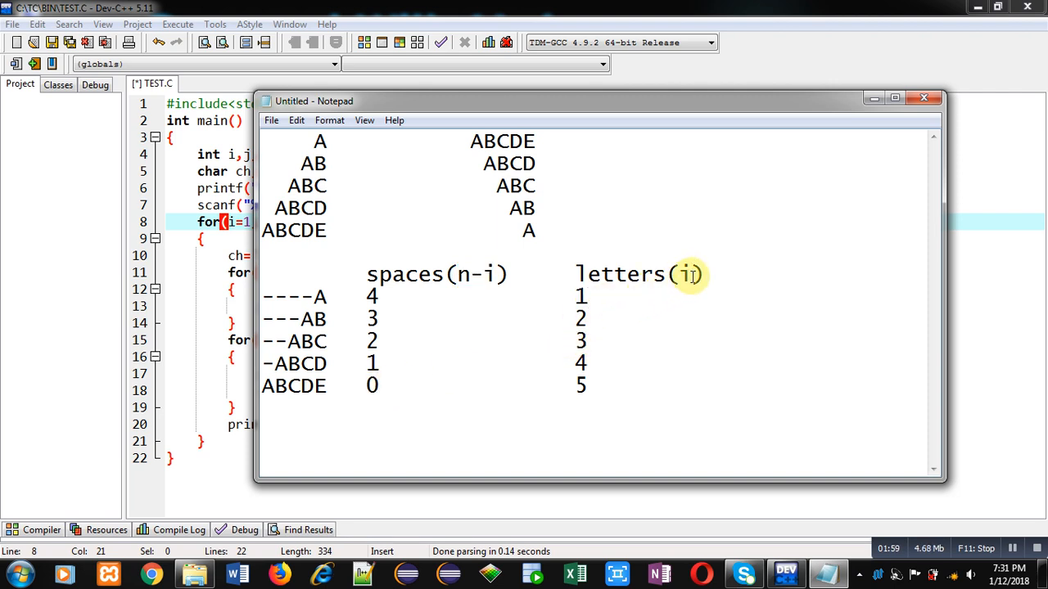
mouse_move(602, 295)
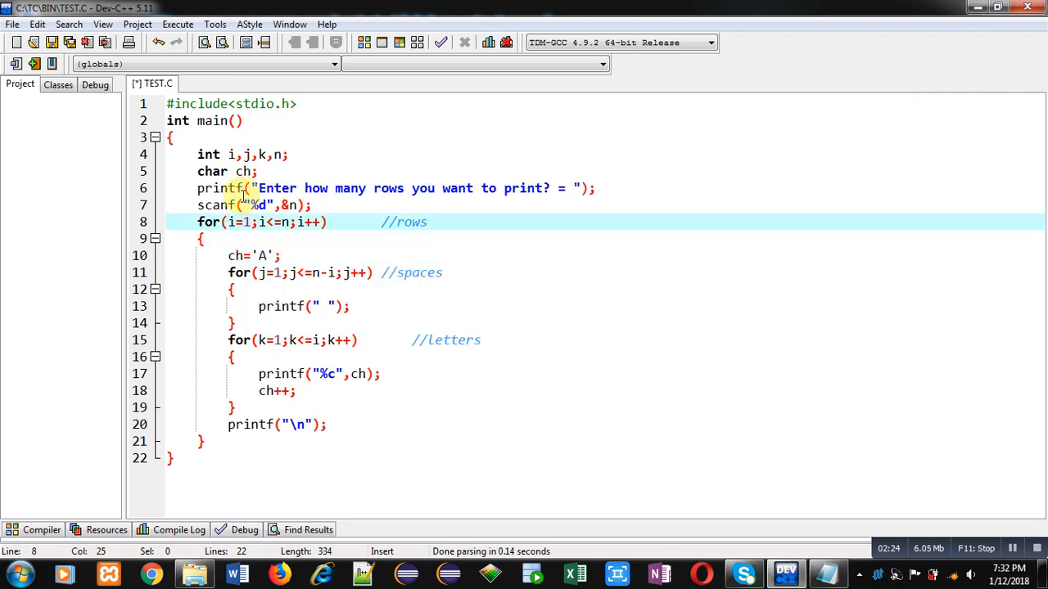
Dismiss the antivirus warning, highlight the spaces and letters loops, then open the Execute menu.
click(336, 204)
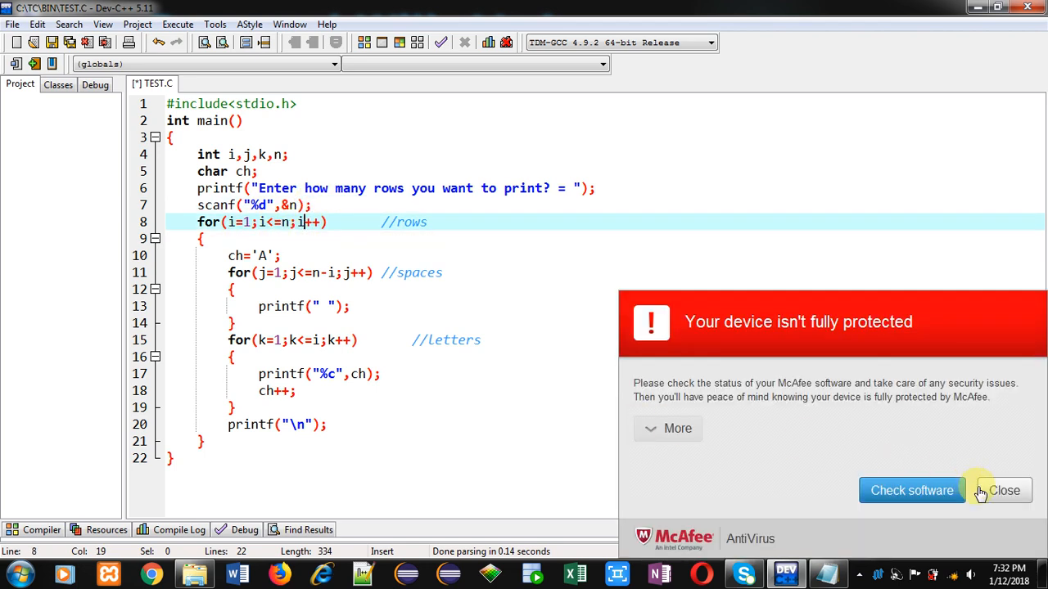
click(1005, 490)
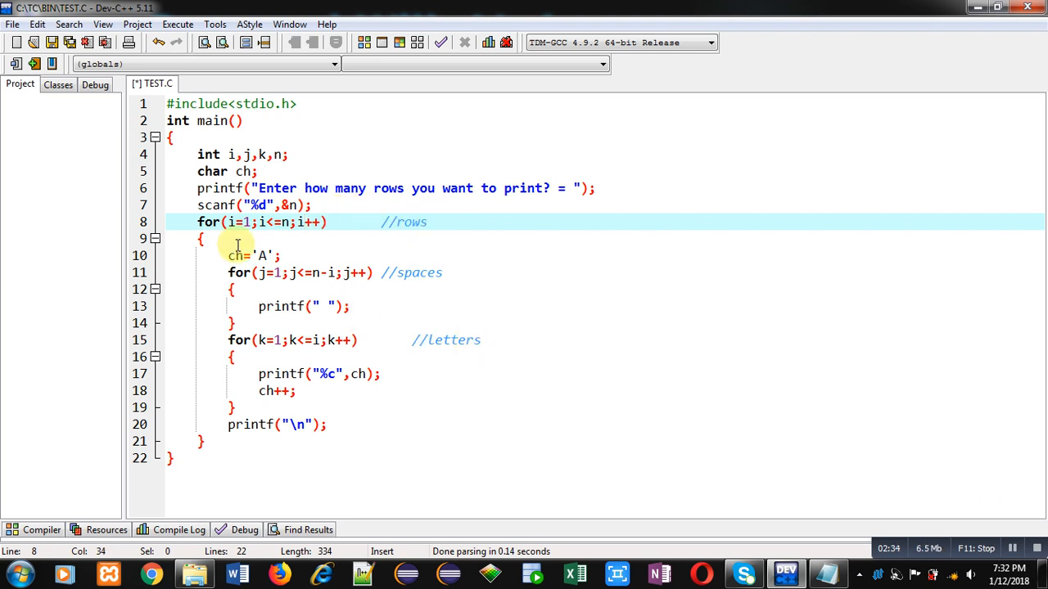
click(278, 256)
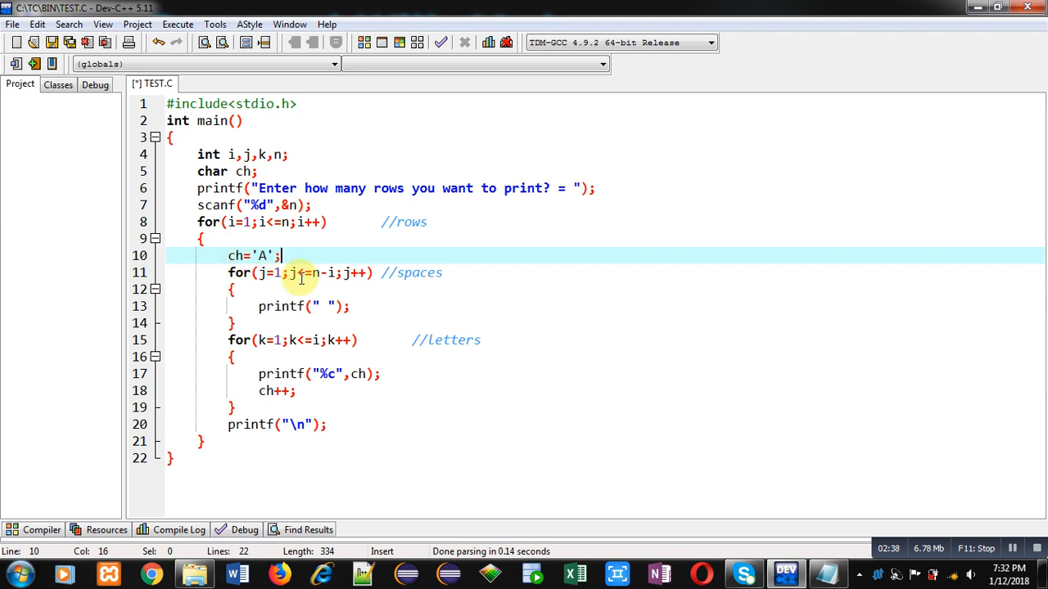
click(227, 272)
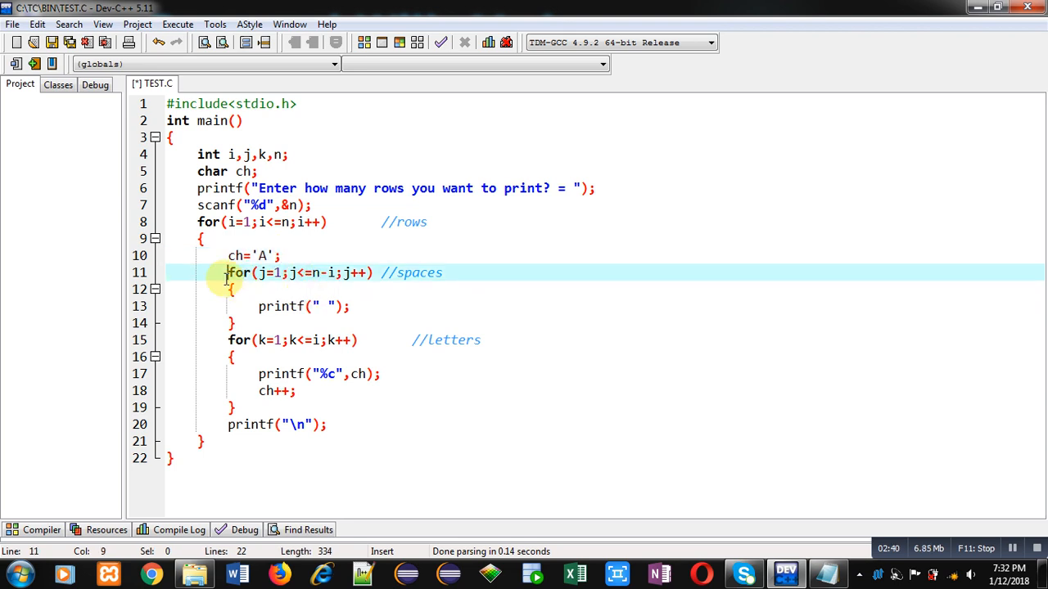
drag(228, 273, 237, 322)
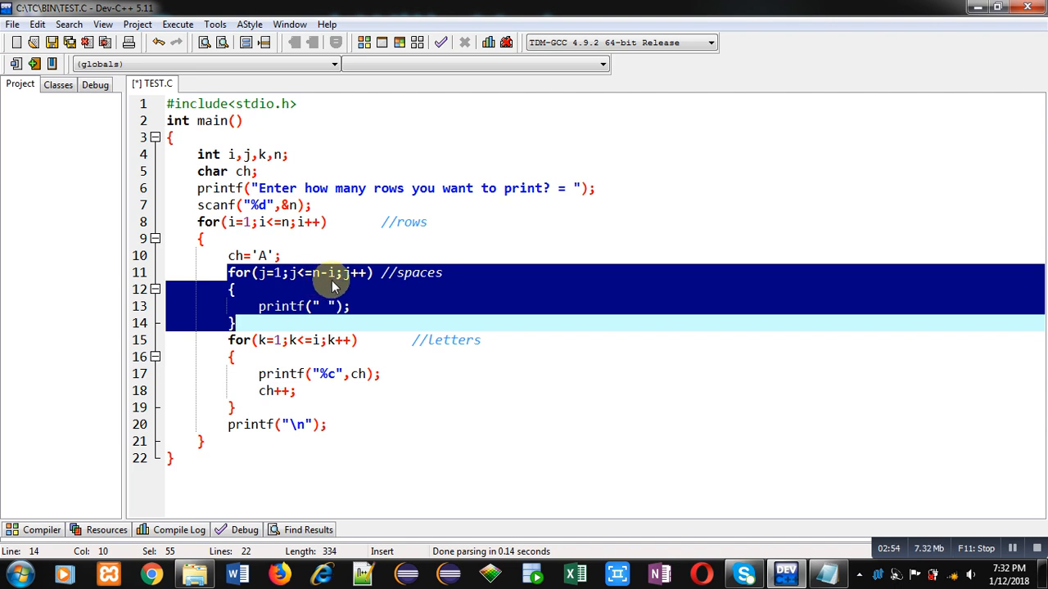
mouse_move(326, 296)
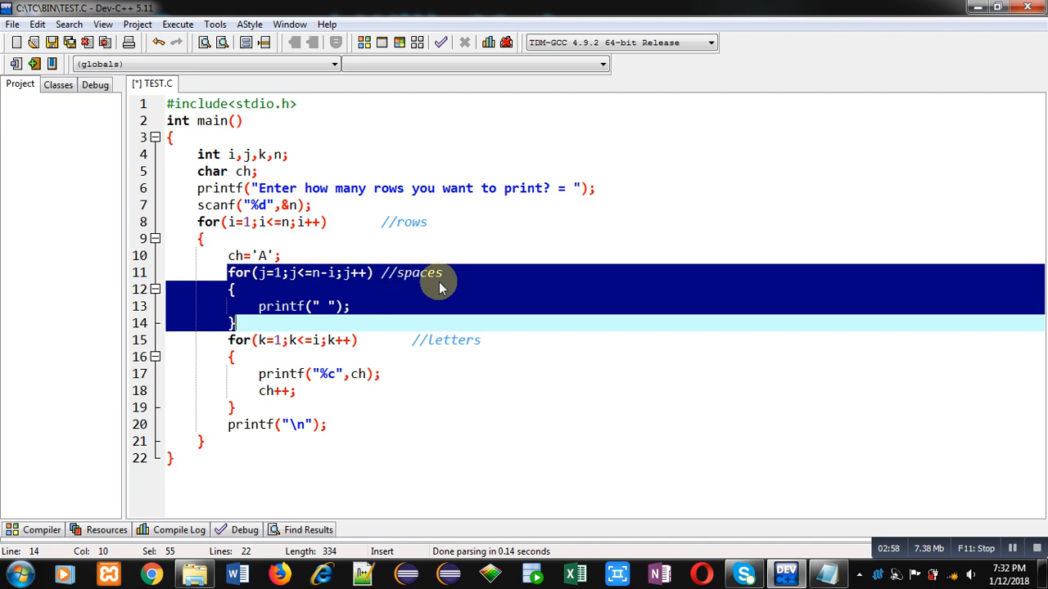
mouse_move(218, 361)
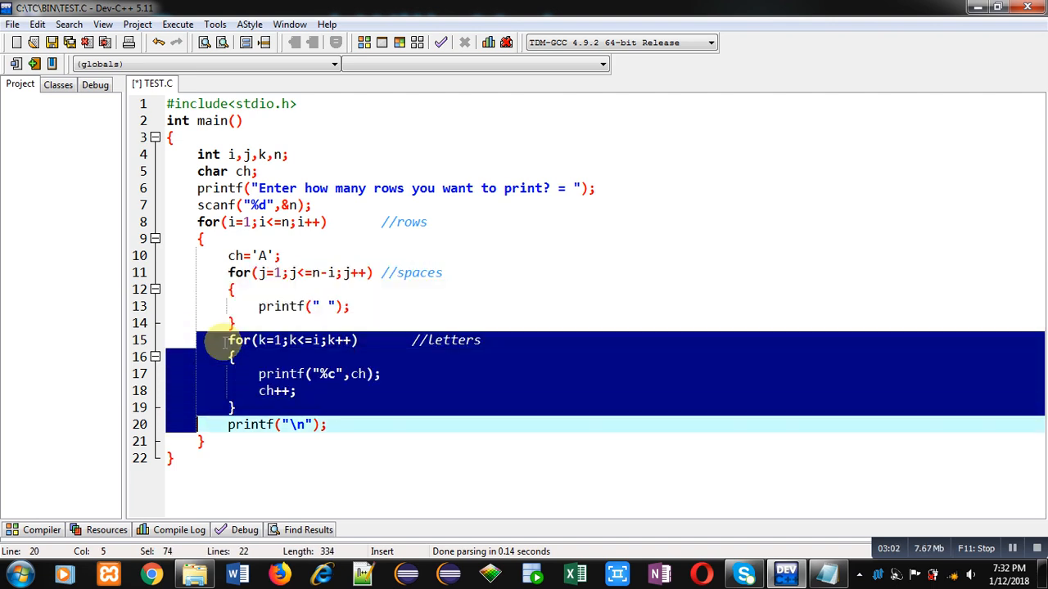
mouse_move(290, 358)
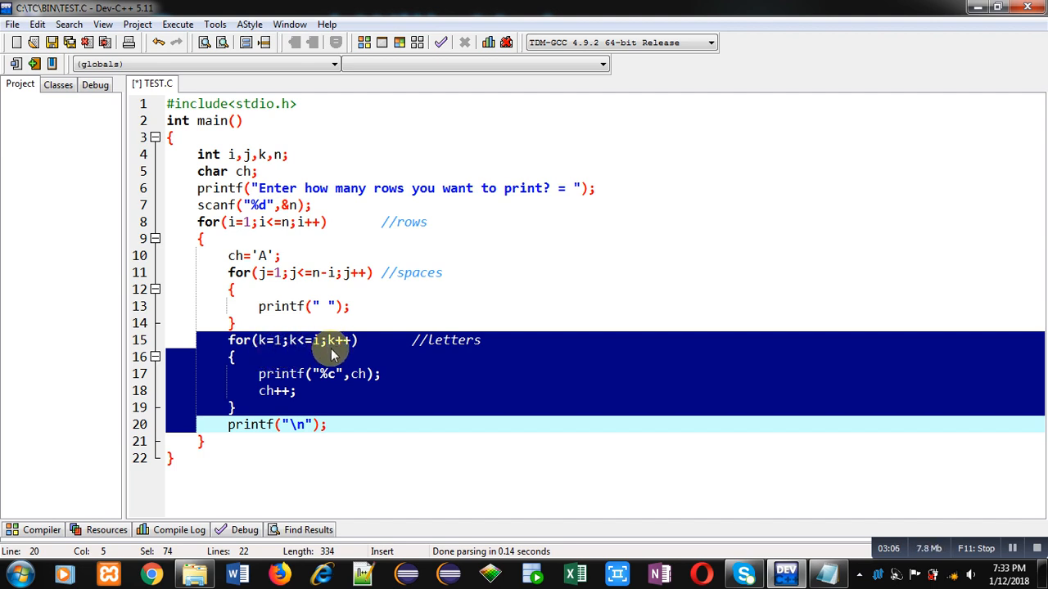
mouse_move(495, 344)
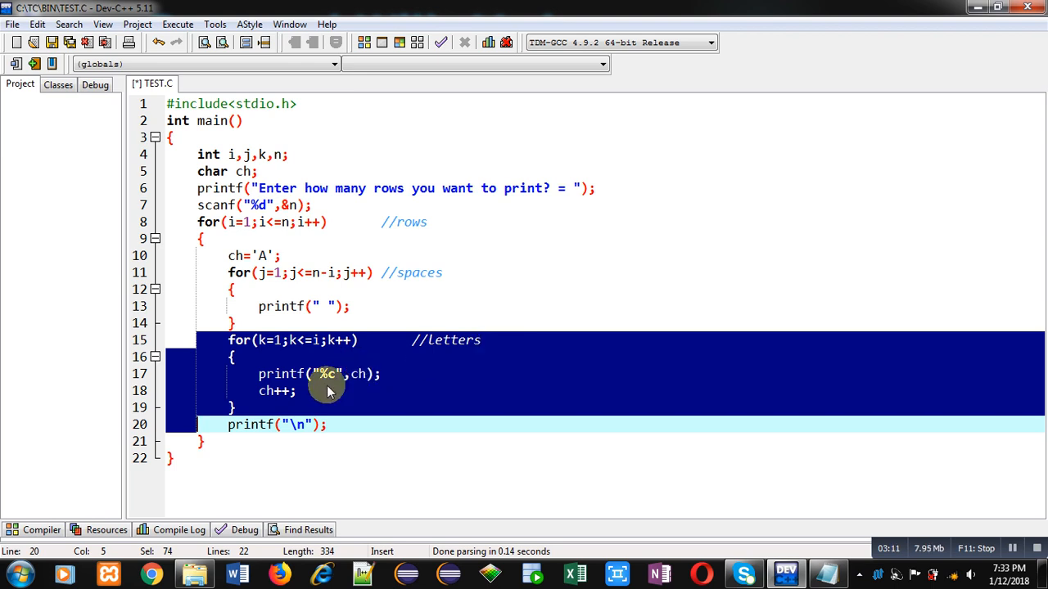
mouse_move(286, 402)
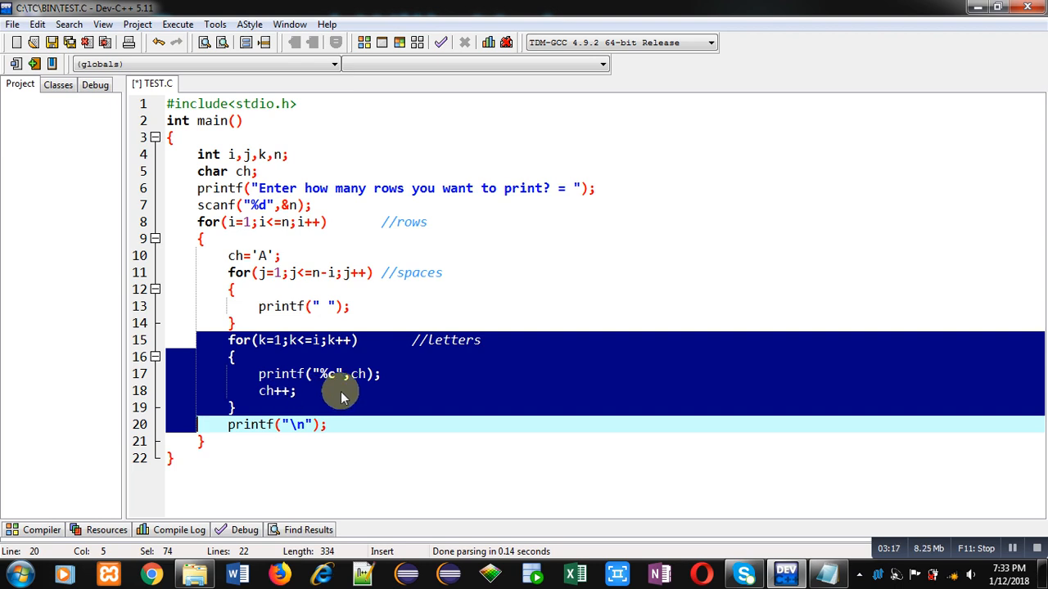
mouse_move(280, 401)
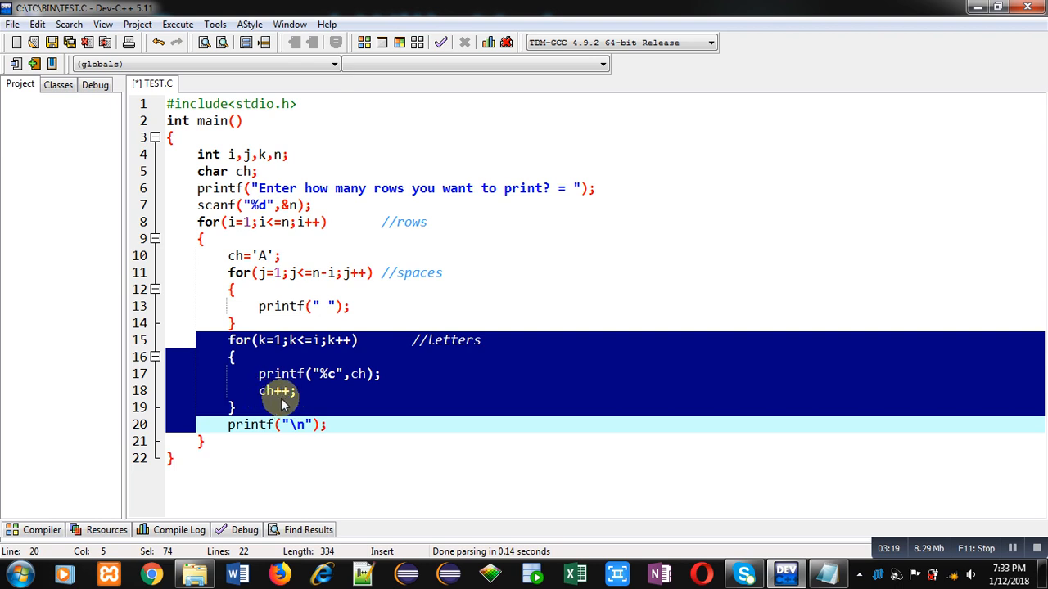
mouse_move(268, 413)
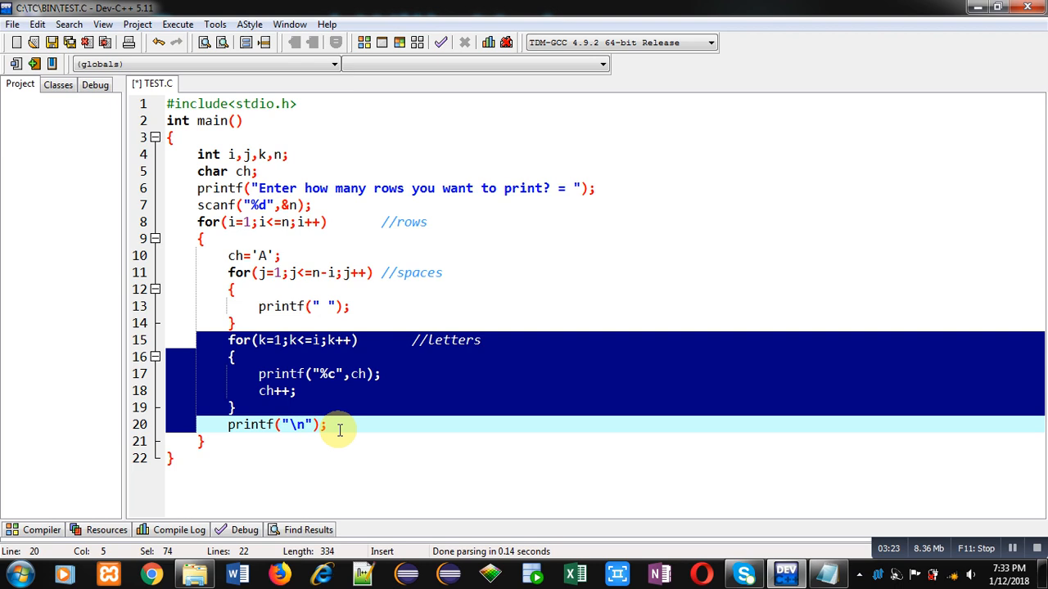
click(323, 425)
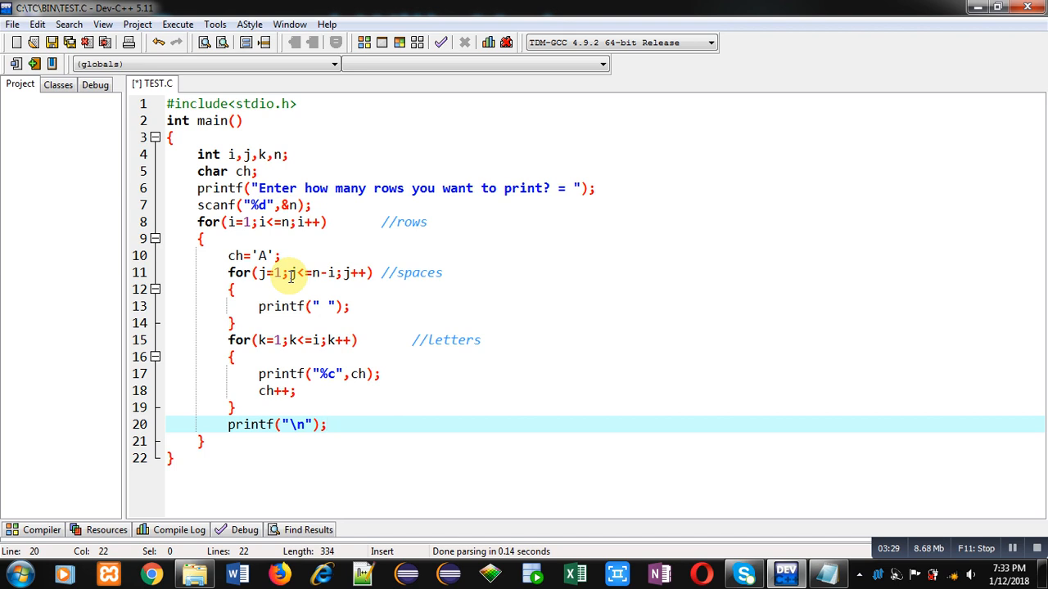
click(177, 24)
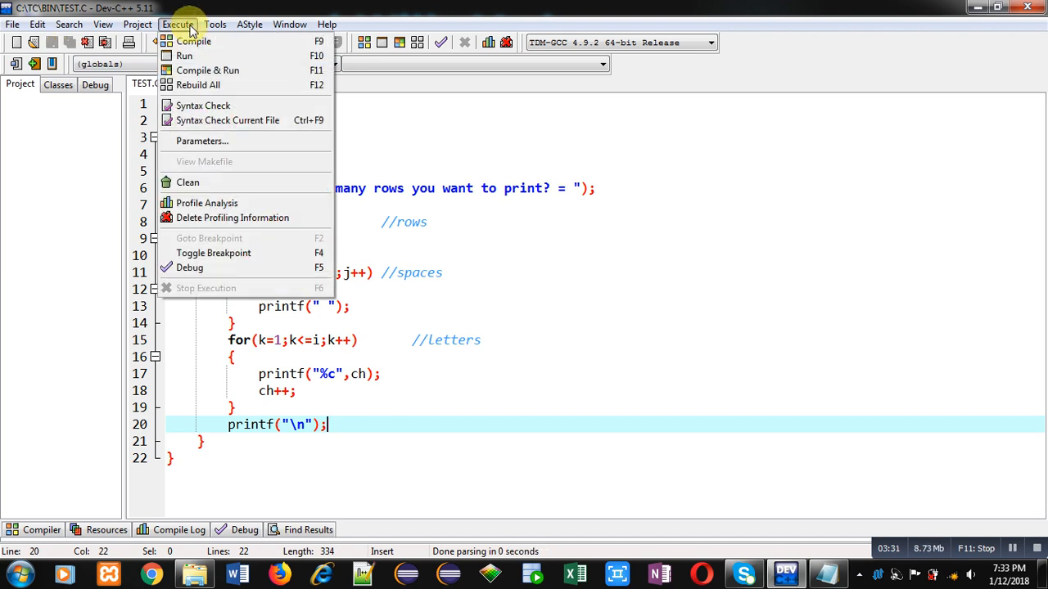
Compile and run the program, entering 5 rows to print the A-to-ABCDE triangle.
click(194, 41)
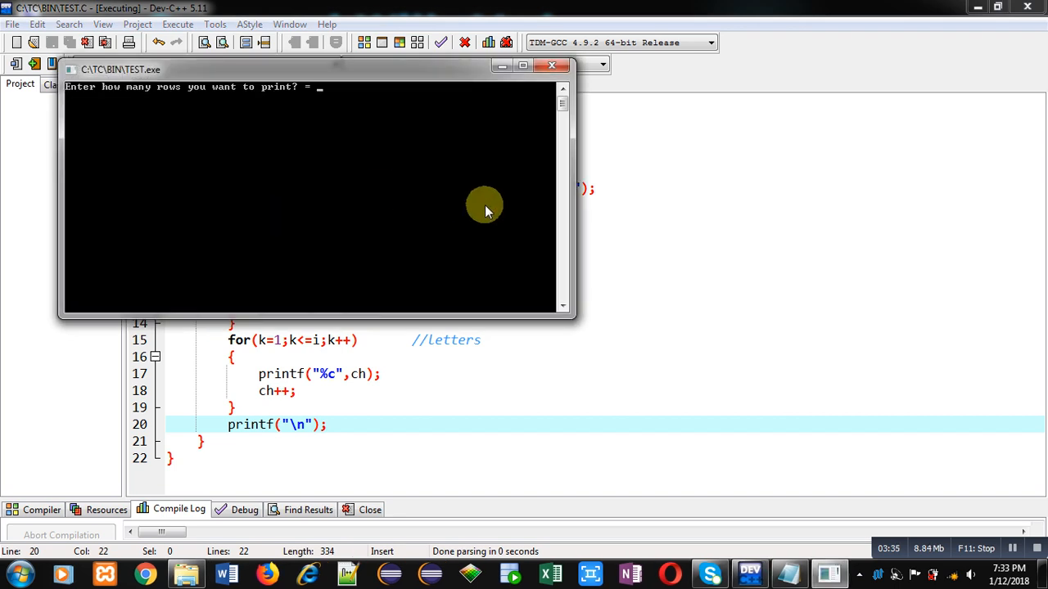
text(5)
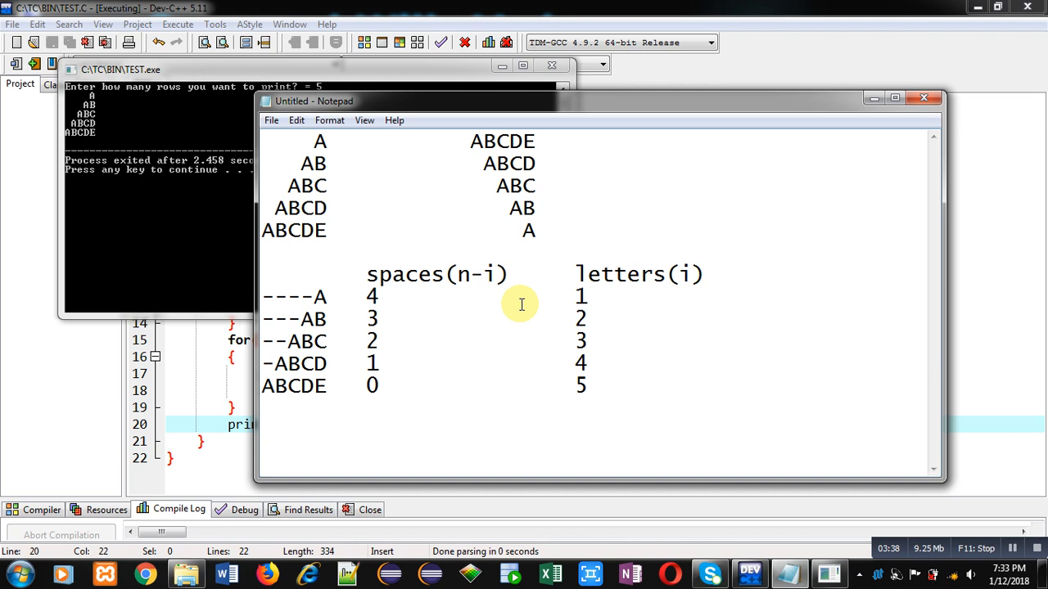
mouse_move(135, 117)
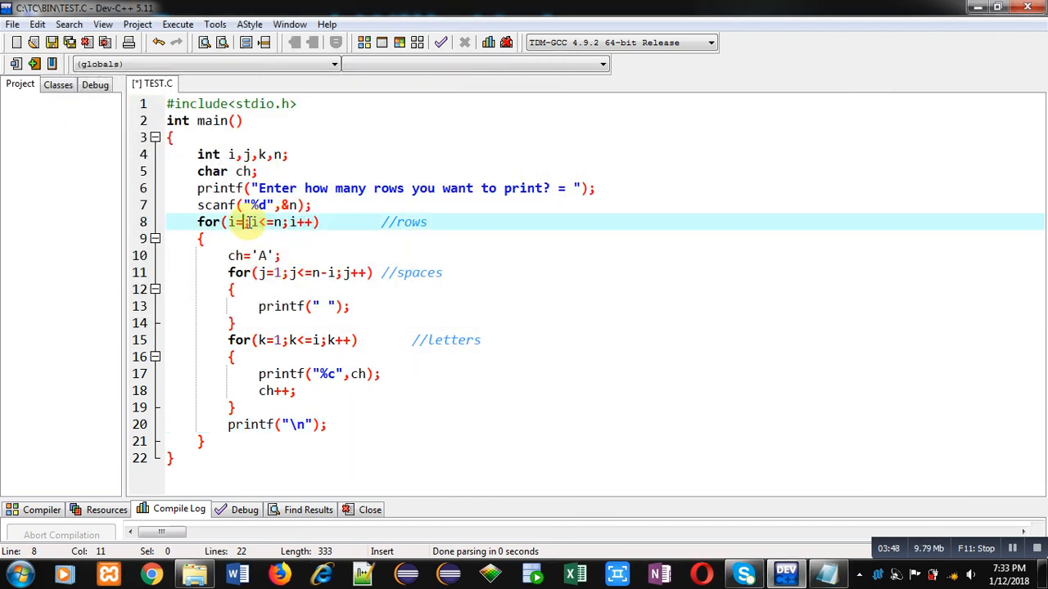
Change the outer loop to for(i=n;i>=1;i--), save, and open the Execute menu.
text(n)
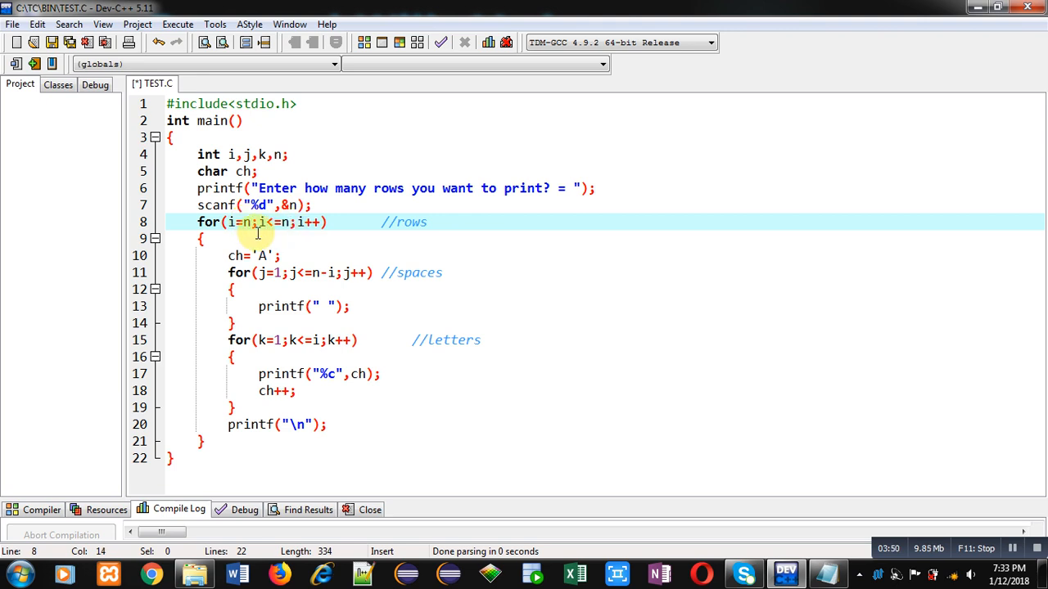
mouse_move(304, 227)
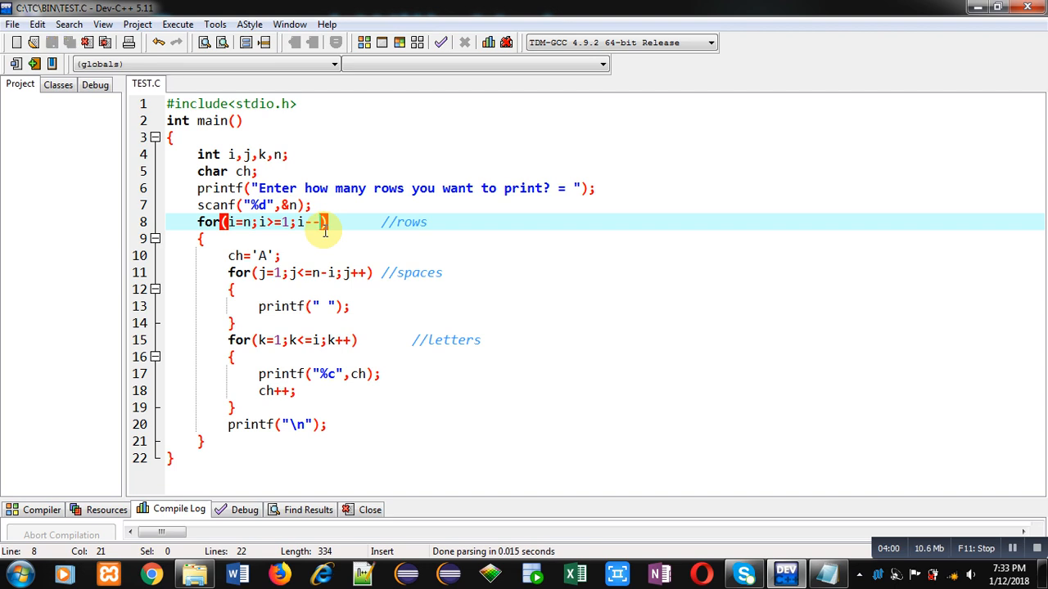
click(177, 24)
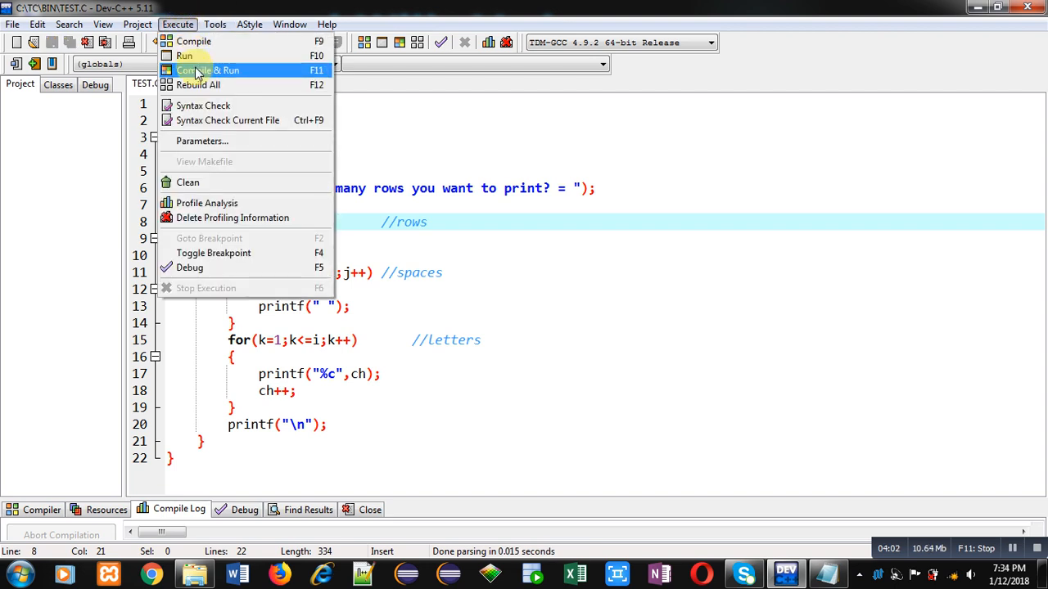
Run the modified program with 5 rows for ABCDE down to A, then close Notepad.
click(207, 70)
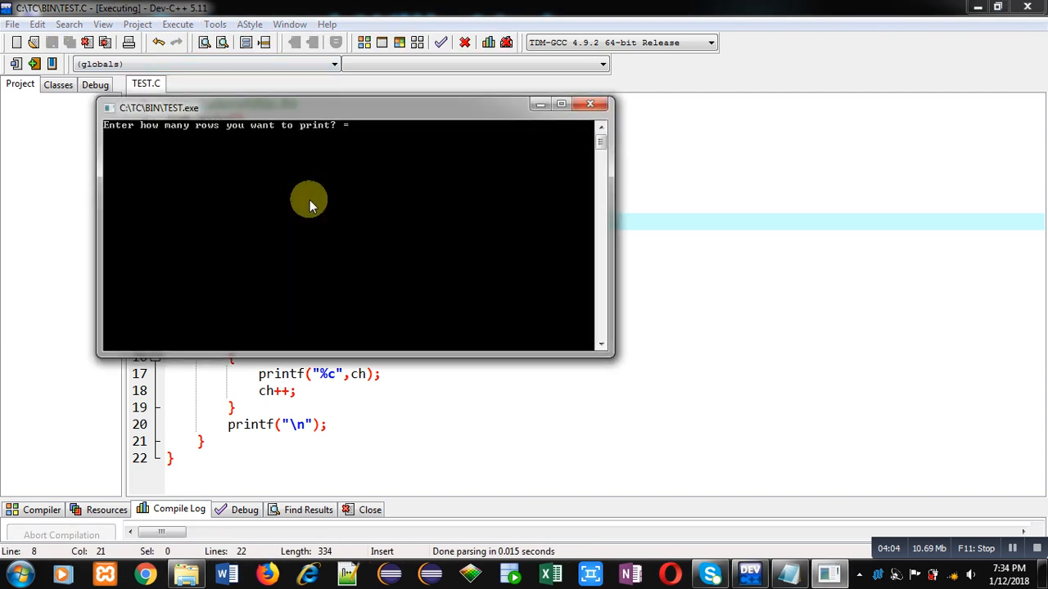
text(5)
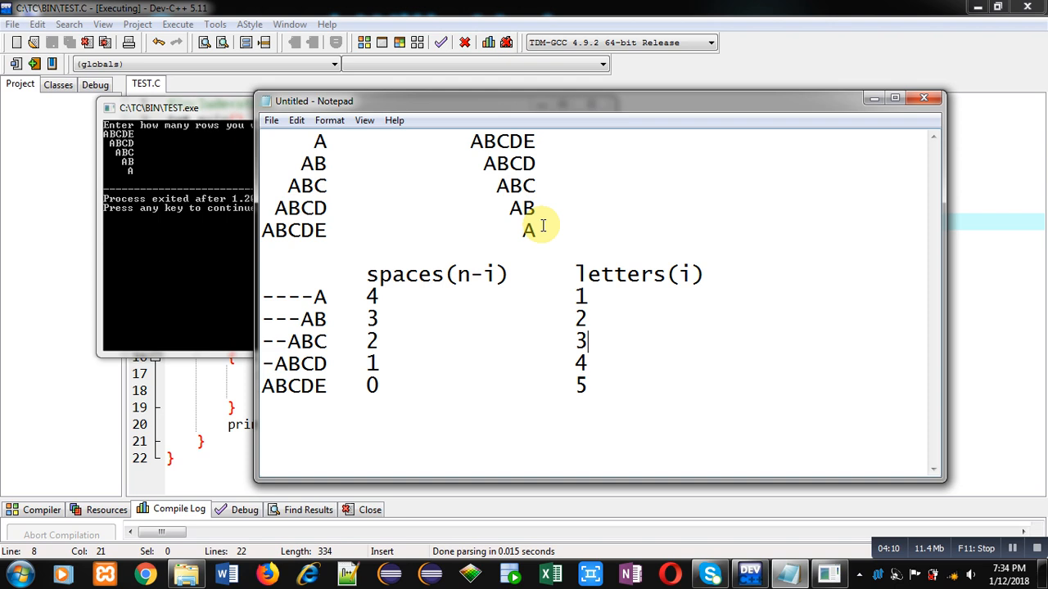
mouse_move(917, 82)
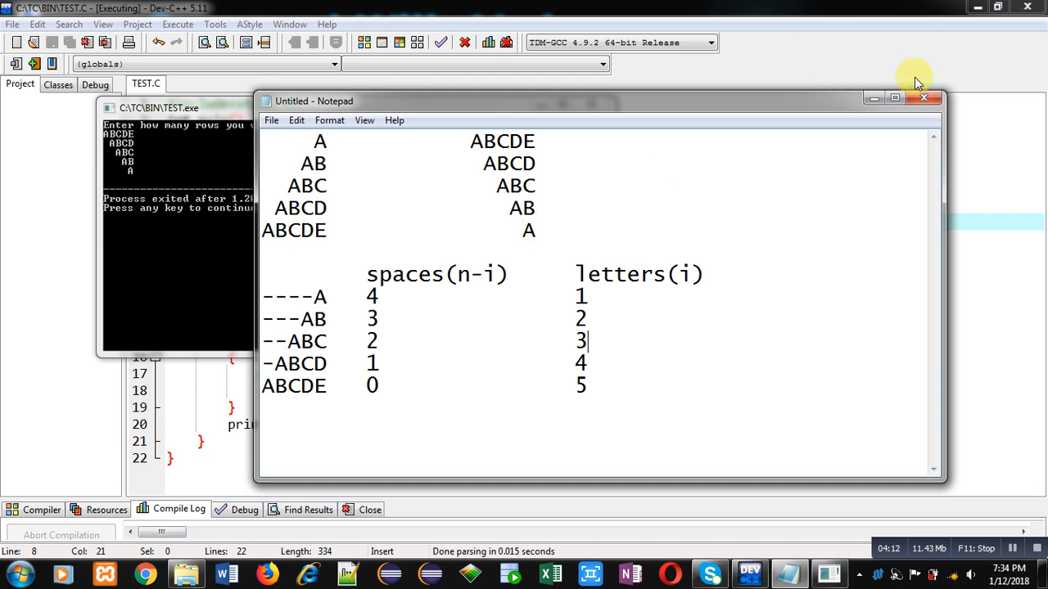
click(925, 99)
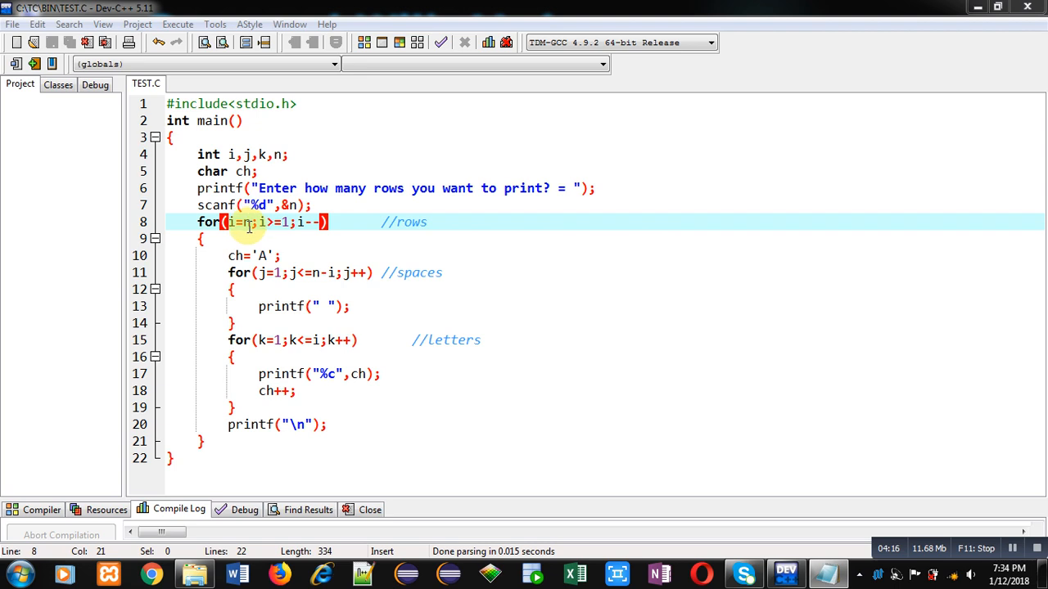
mouse_move(250, 222)
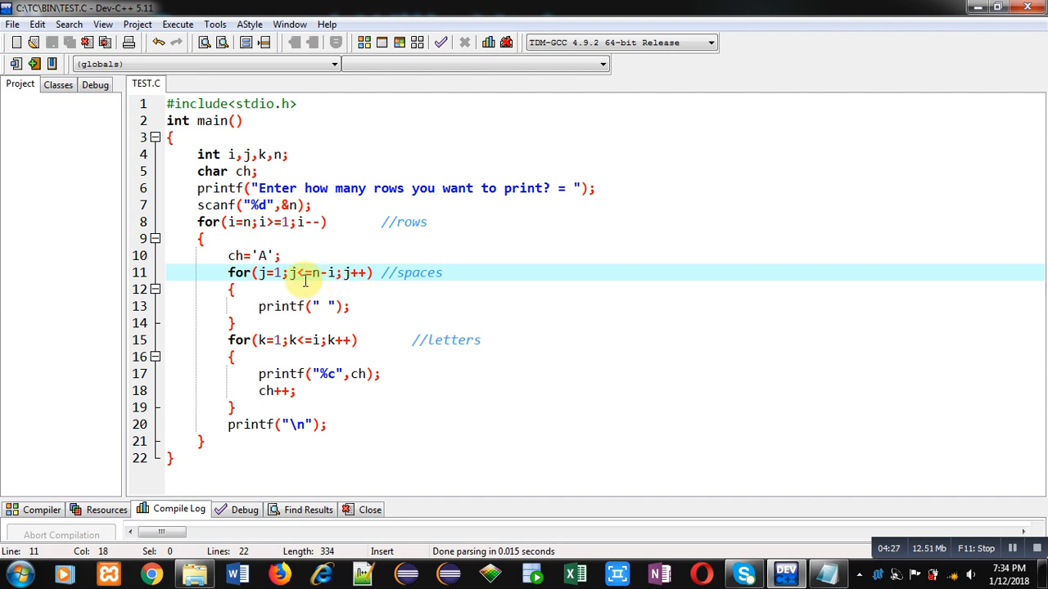
mouse_move(327, 307)
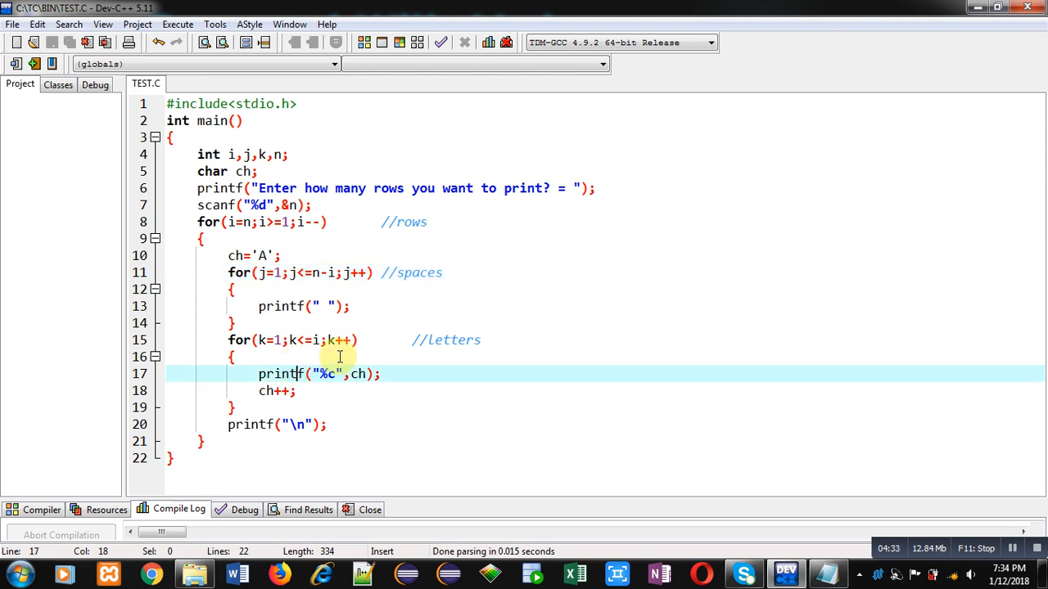
mouse_move(328, 356)
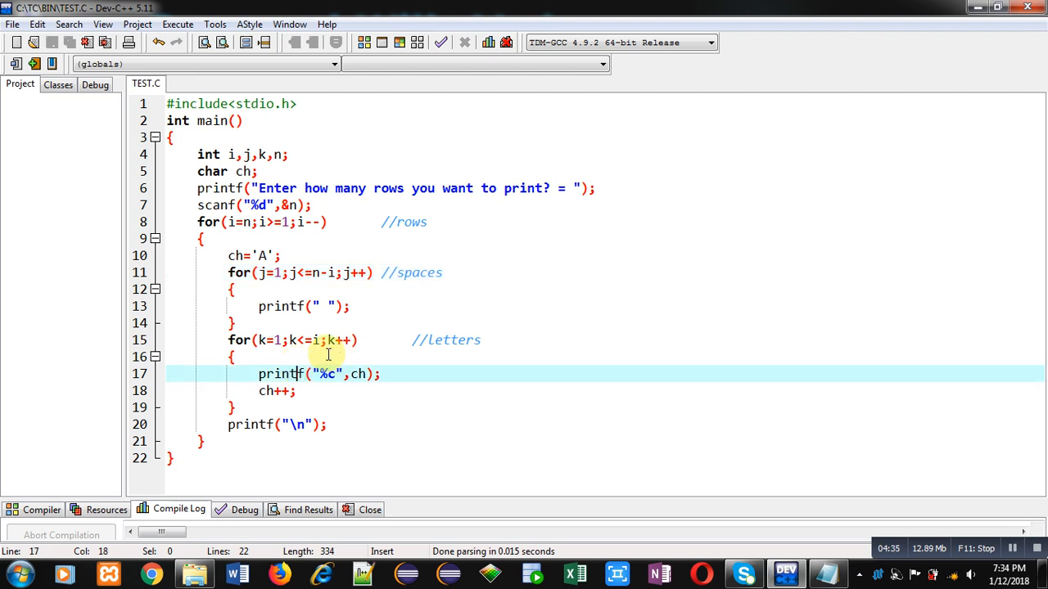
mouse_move(376, 374)
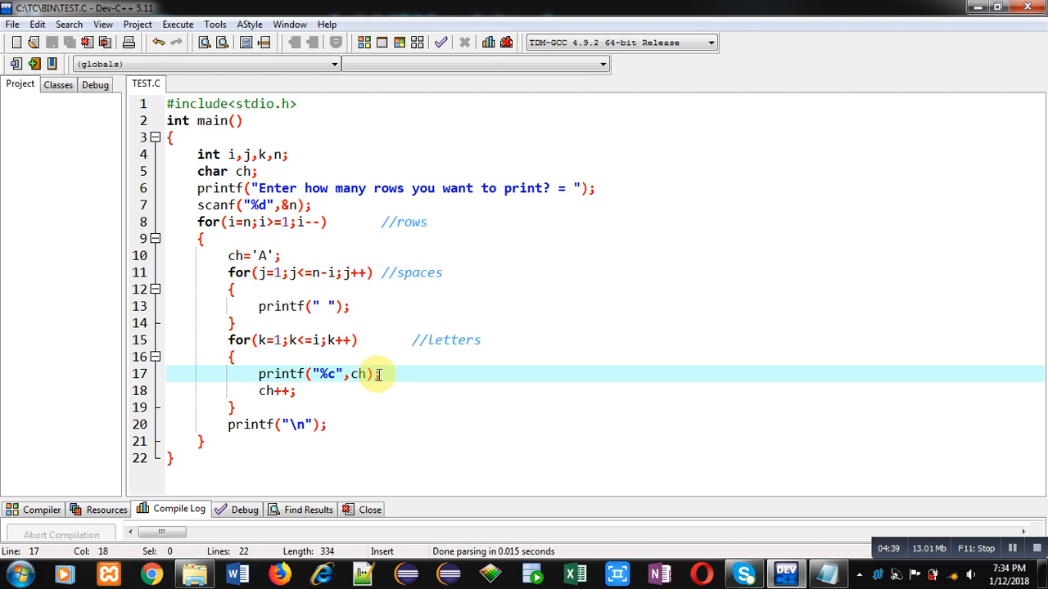
mouse_move(287, 395)
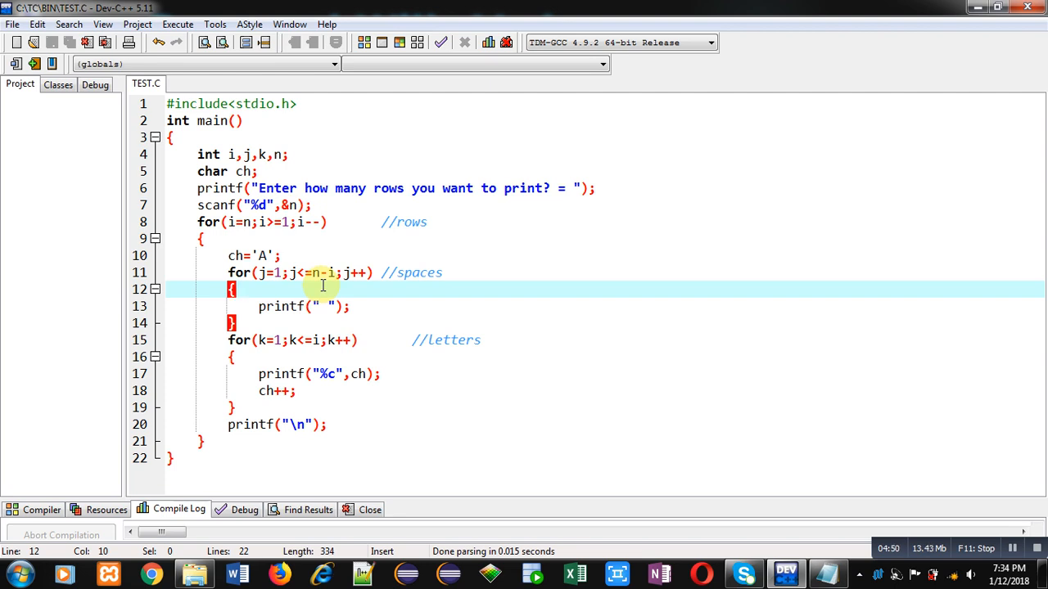
mouse_move(336, 277)
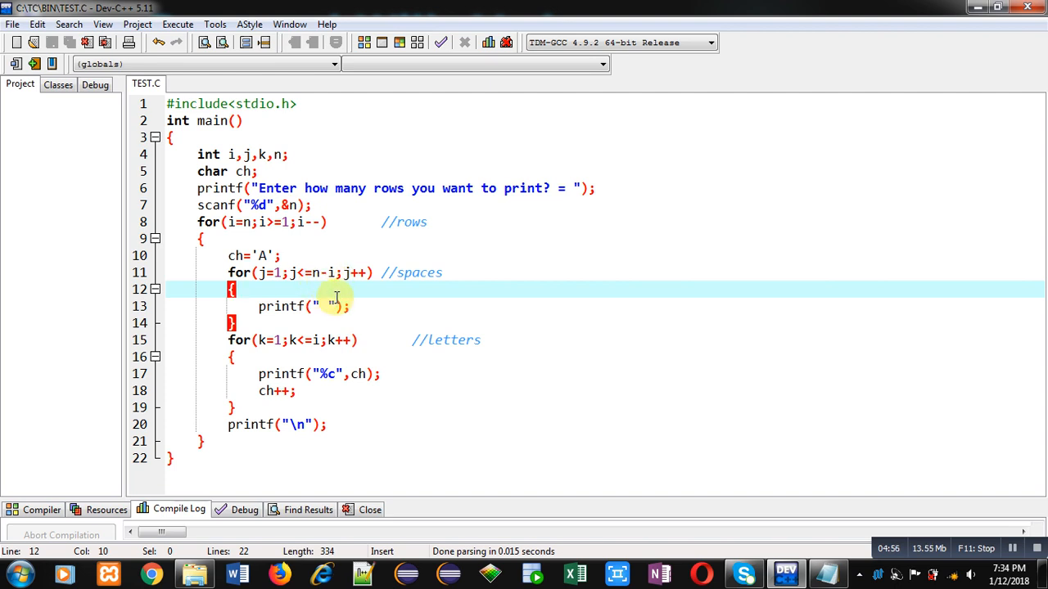
mouse_move(331, 373)
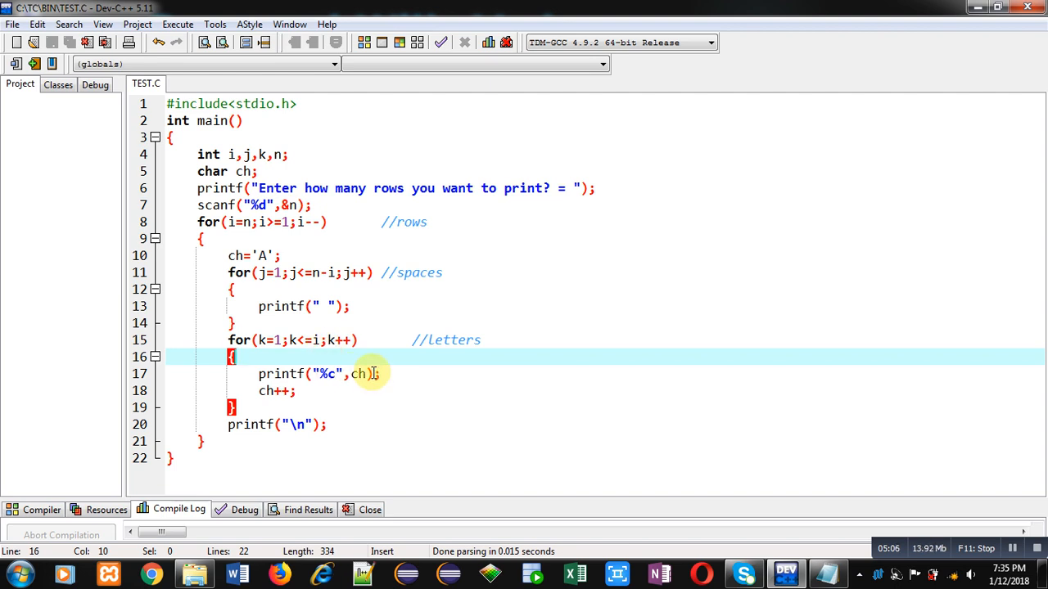
mouse_move(385, 358)
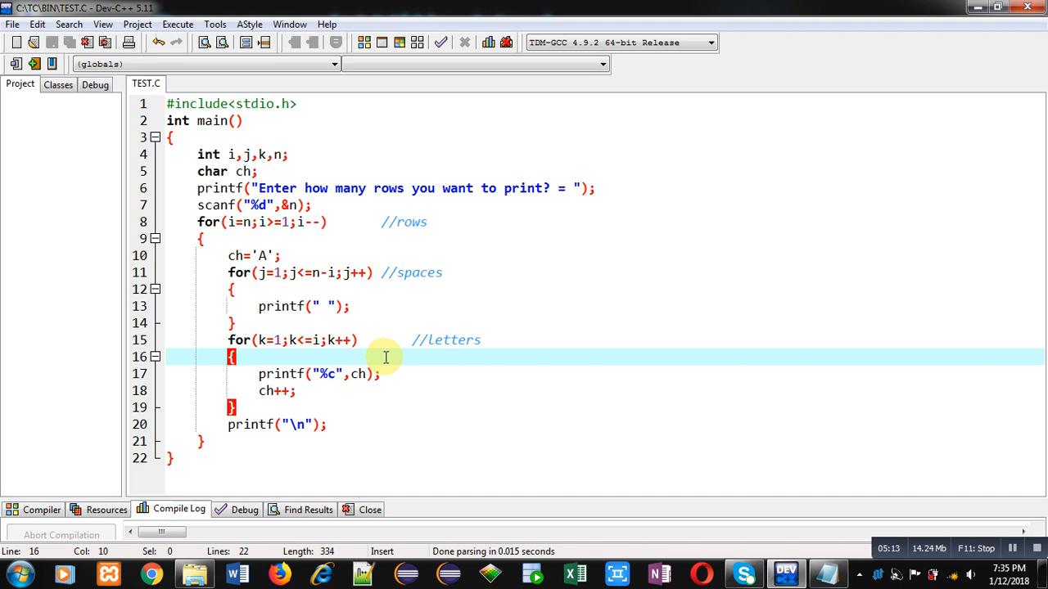
mouse_move(496, 311)
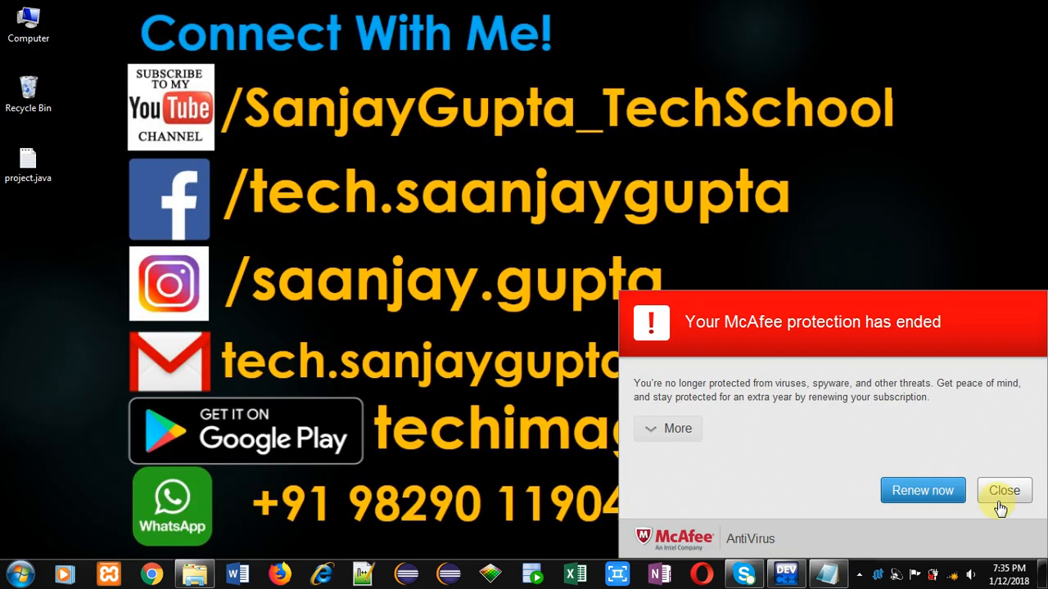
Close the McAfee antivirus expiry popup on the desktop.
click(1004, 490)
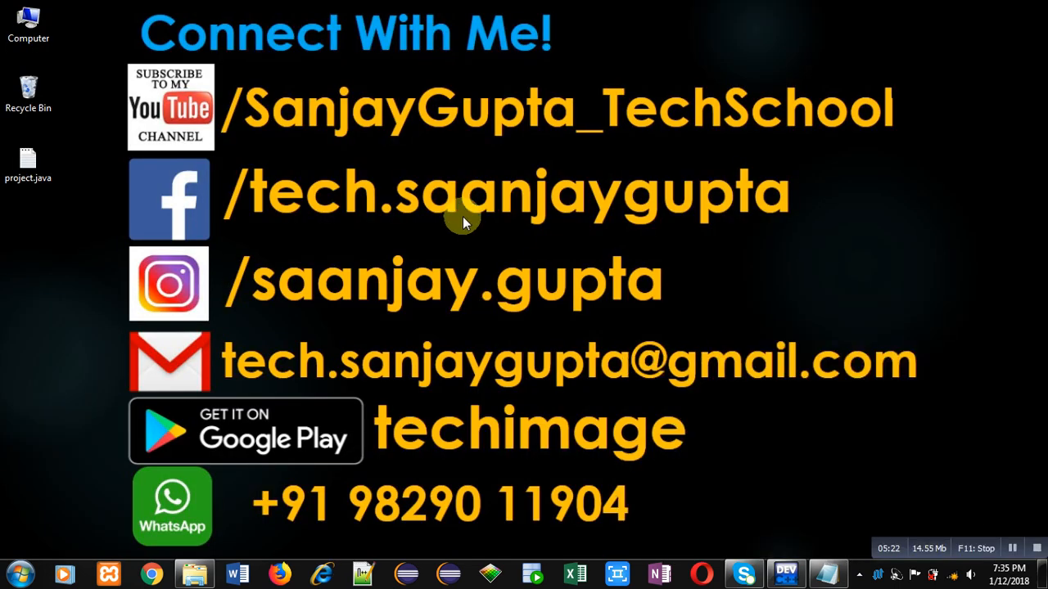
mouse_move(205, 154)
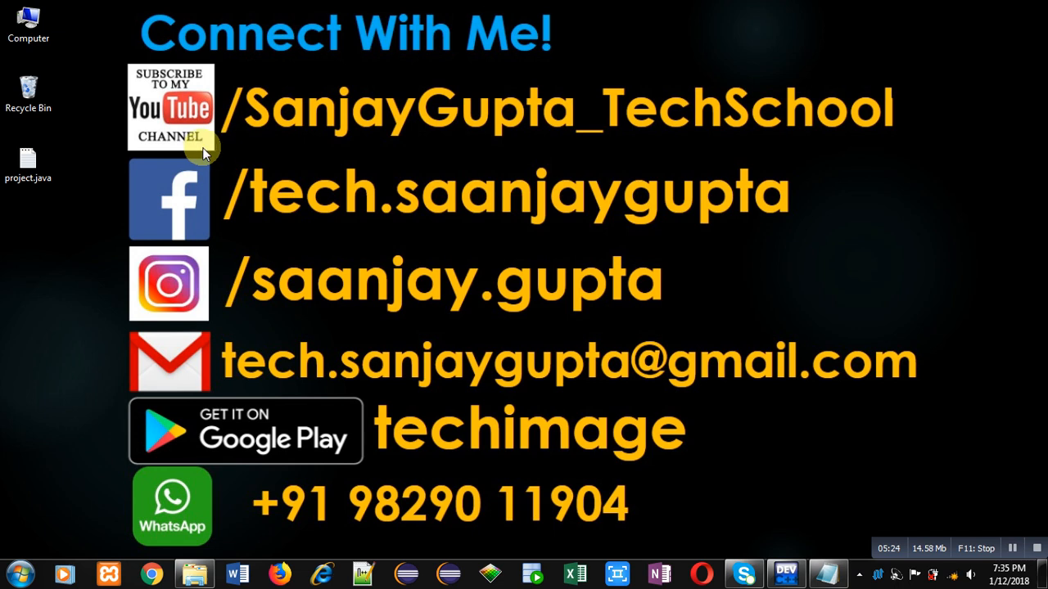